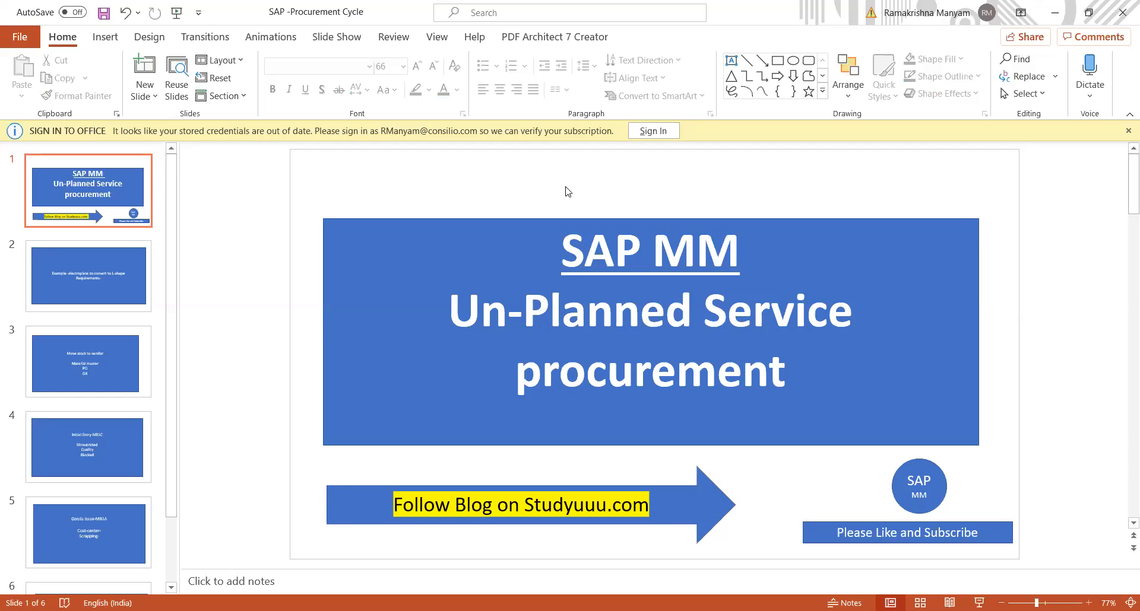
pyautogui.moveTo(549, 151)
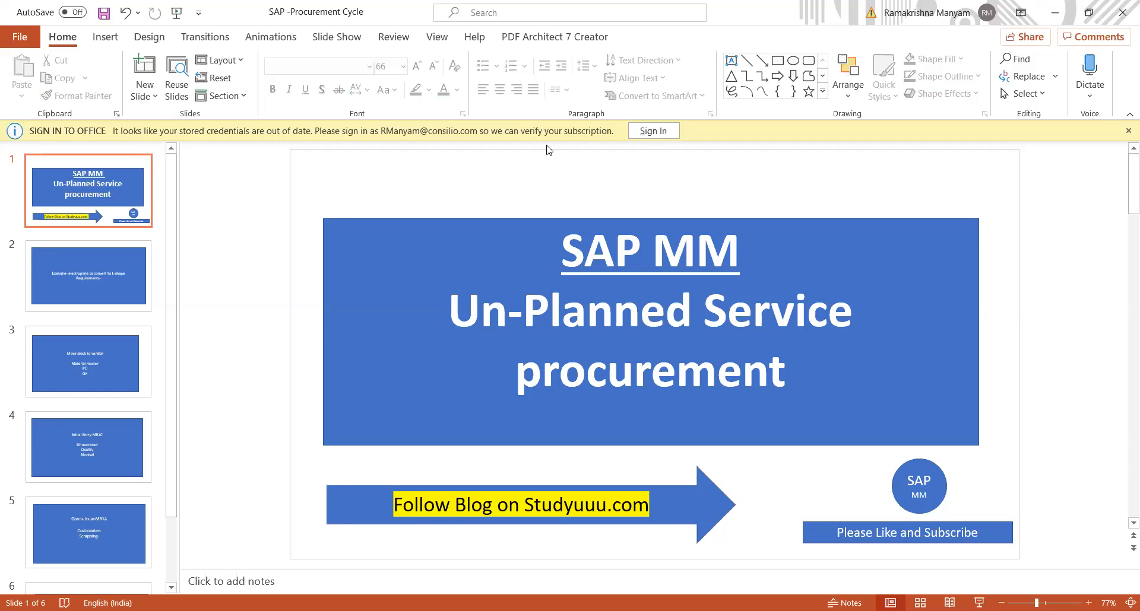
pyautogui.moveTo(578, 177)
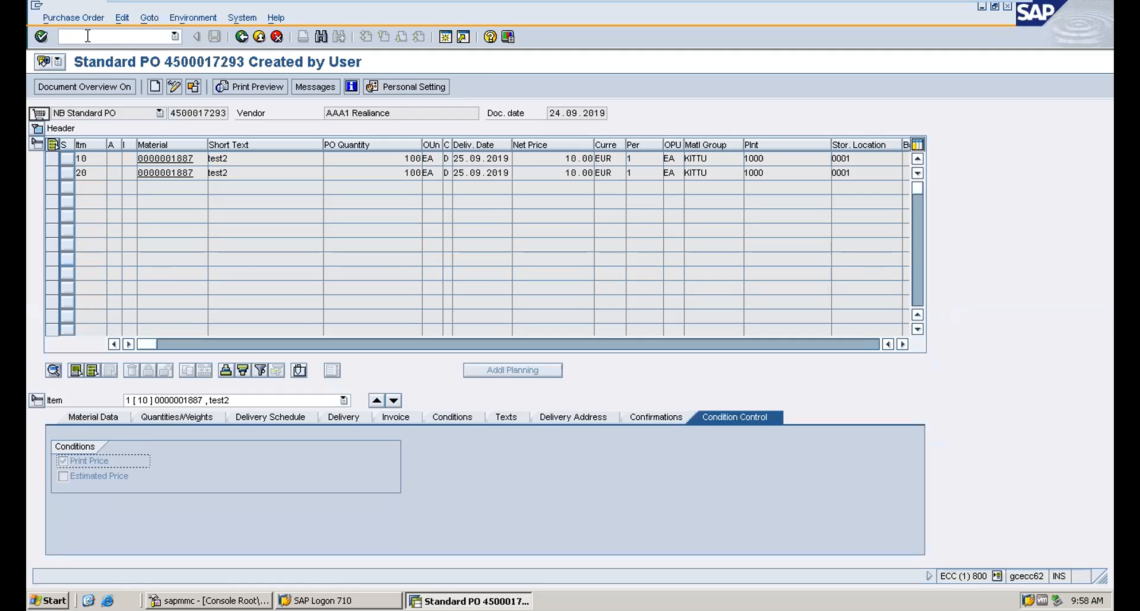
# Jump to Create Purchase Order (ME21N) for a blank new standard PO
pyautogui.write('/nme')
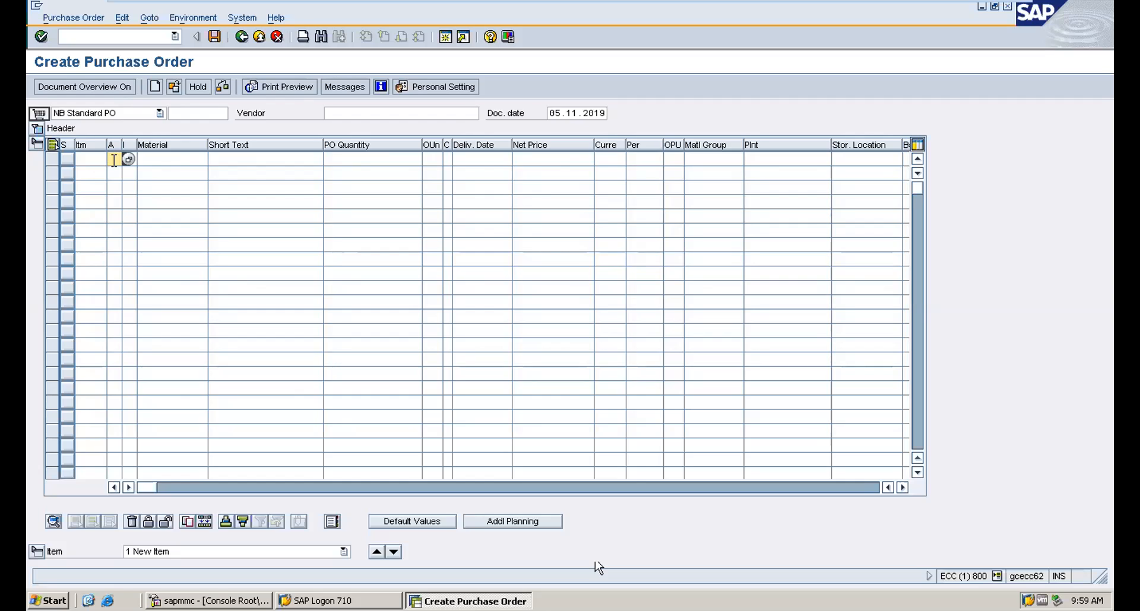
# Enter item with account assignment K, item category D and short text 'laptop service'
pyautogui.write('K')
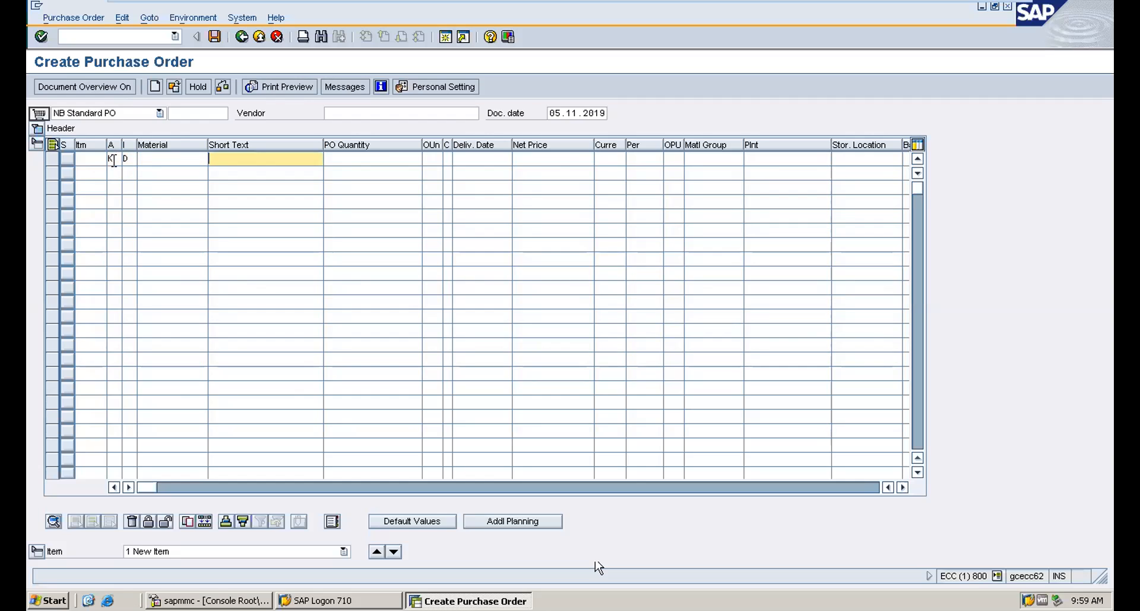
pyautogui.write('lapt')
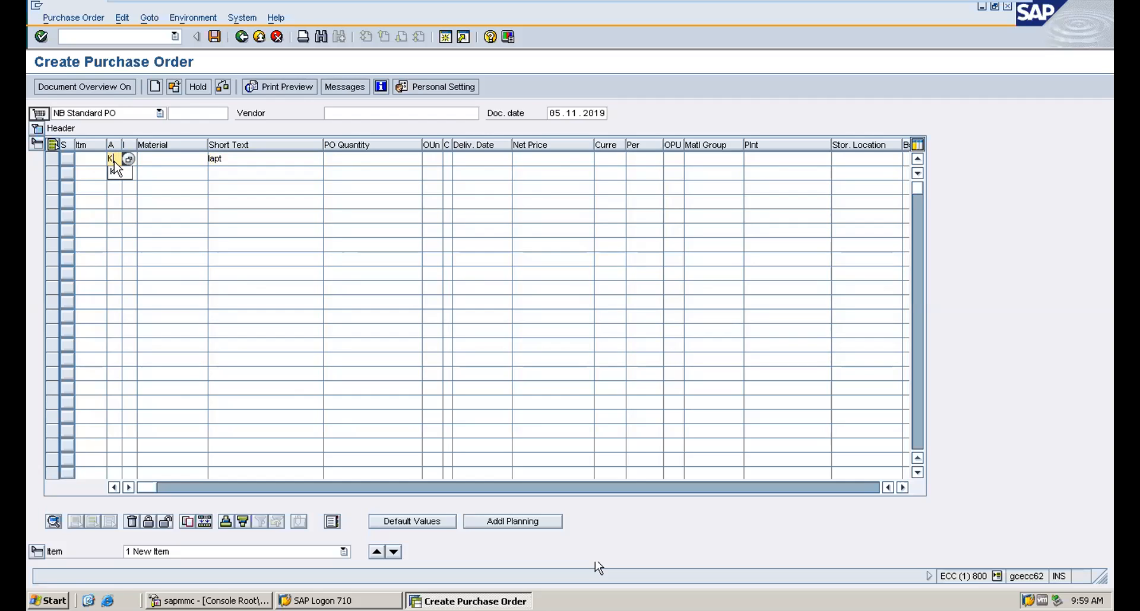
pyautogui.click(261, 158)
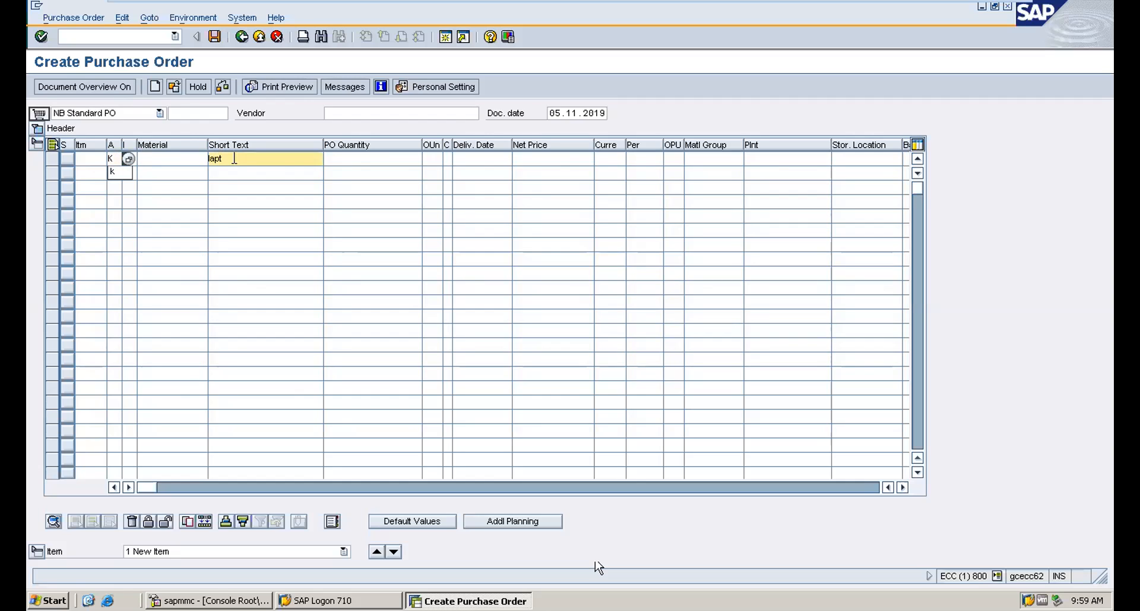
pyautogui.write('op')
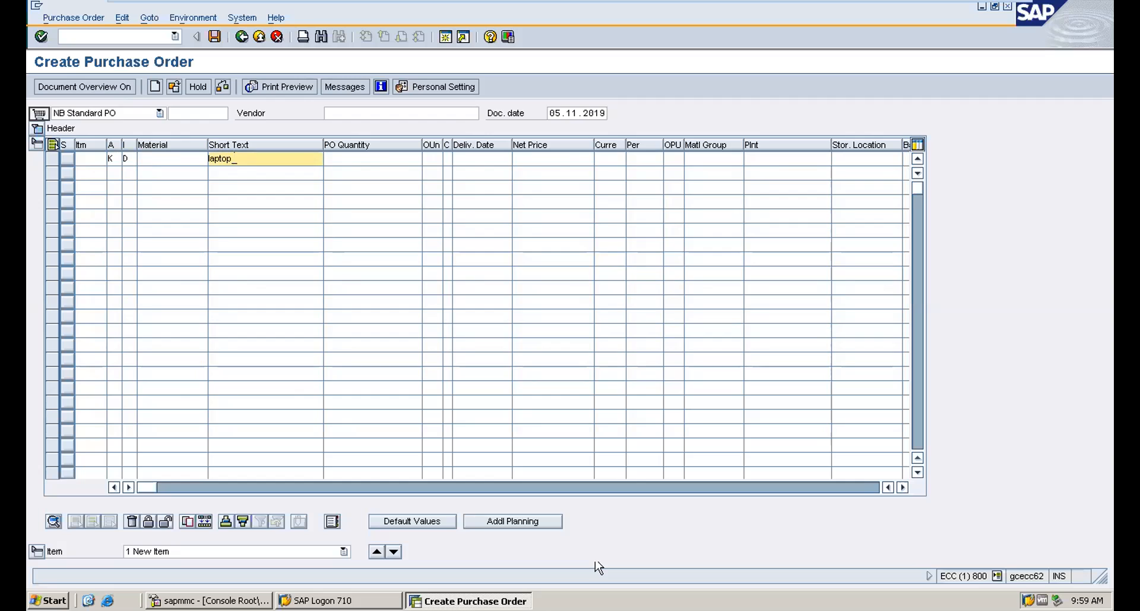
pyautogui.write('servu')
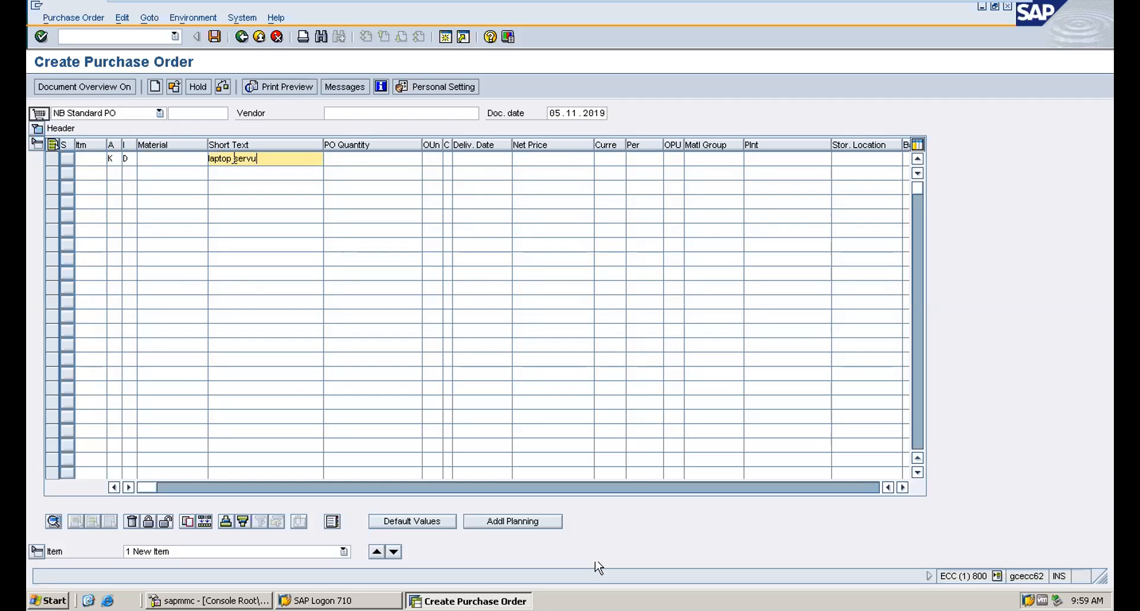
pyautogui.write('=ice')
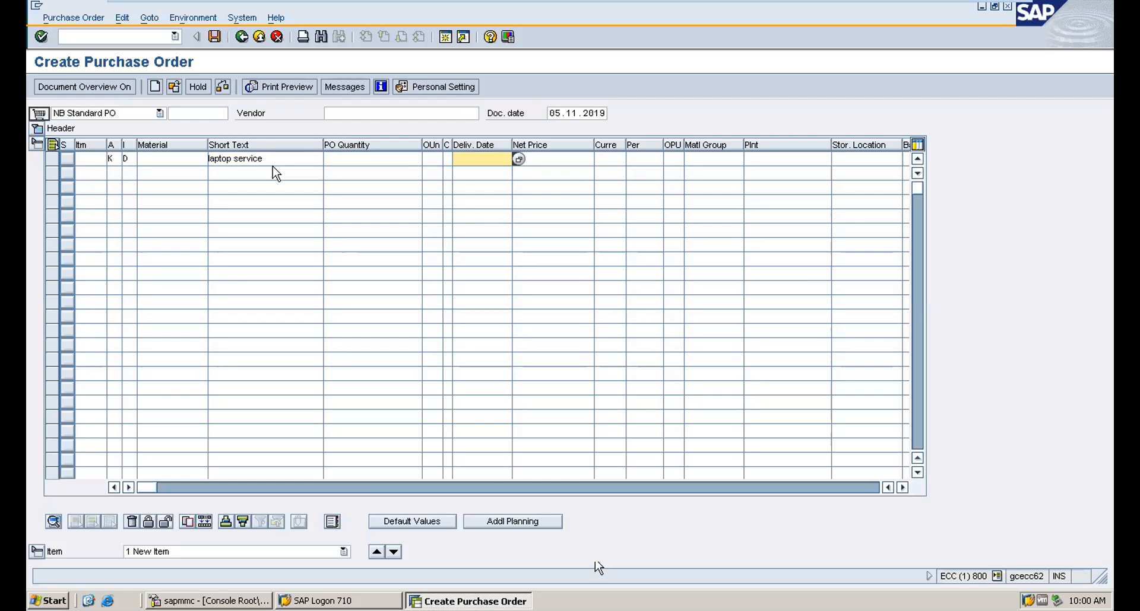
# Set the item's net price to 100.00 EUR
pyautogui.click(551, 158)
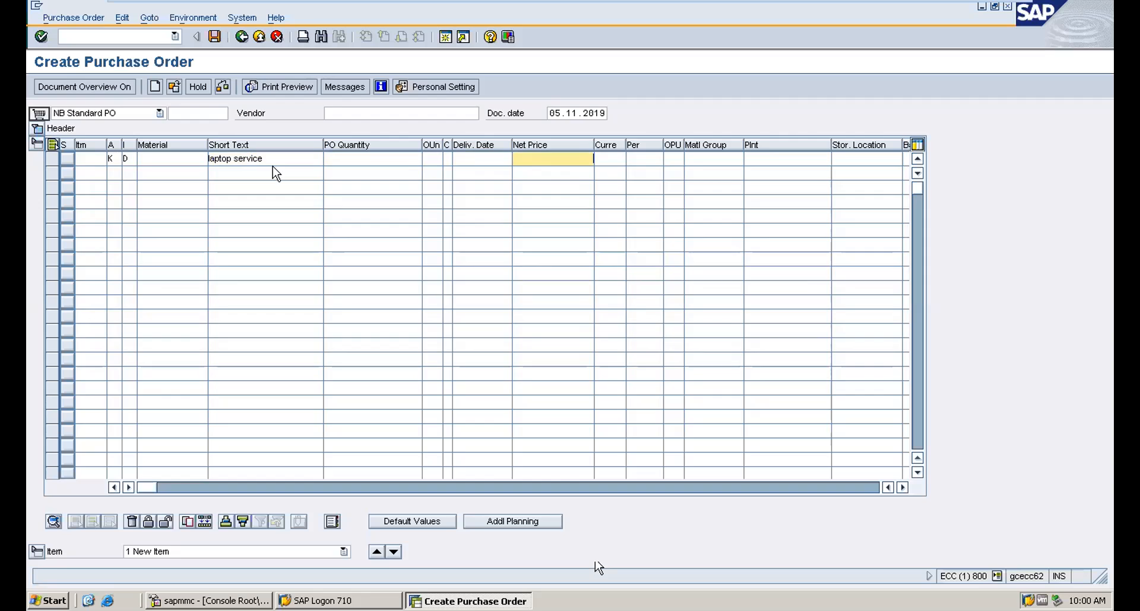
pyautogui.write('100.00')
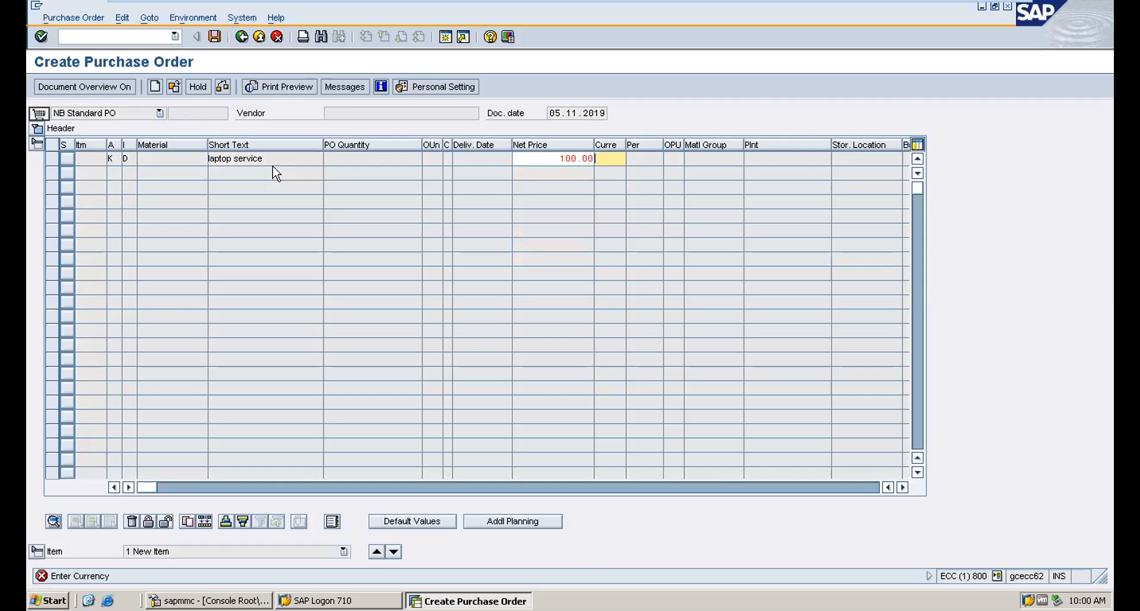
pyautogui.write('EUr')
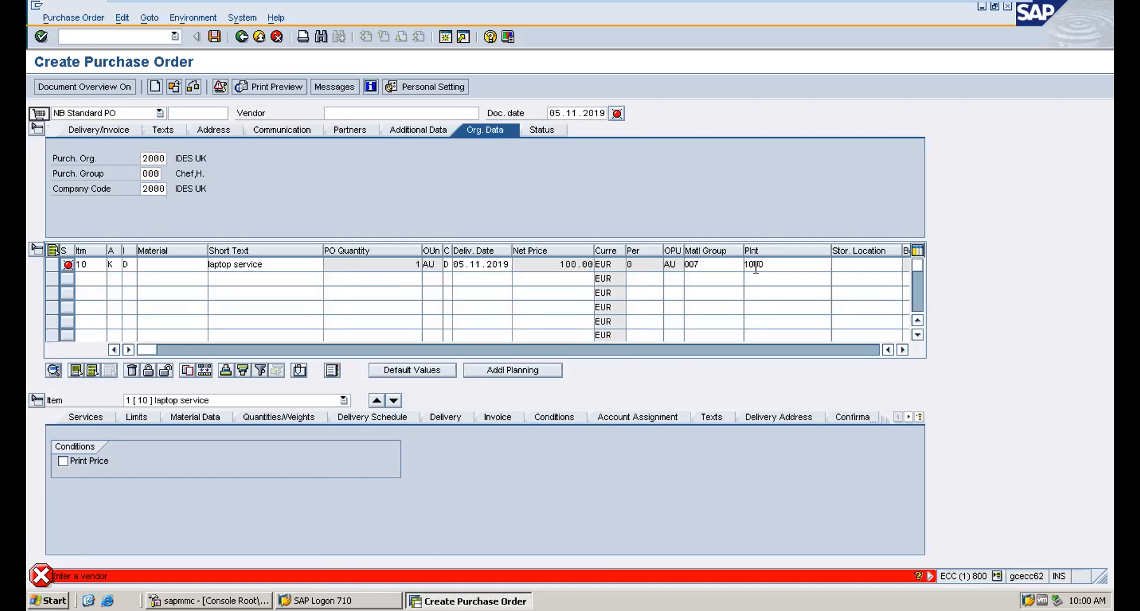
# Set the header vendor to AAA1 Realiance
pyautogui.write('AAA1 Realiance')
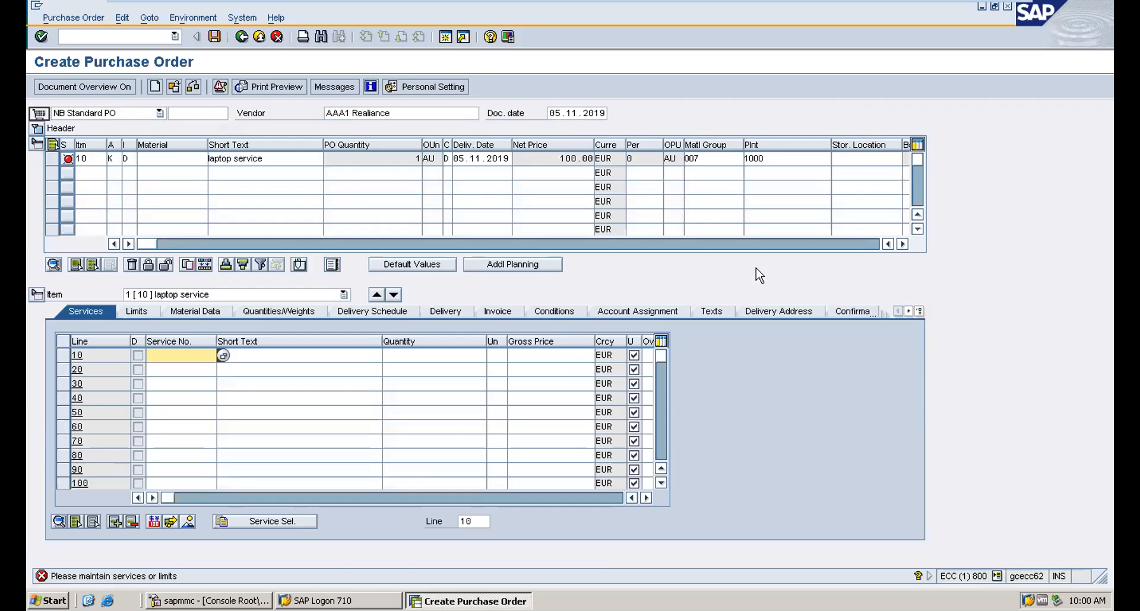
pyautogui.moveTo(264, 295)
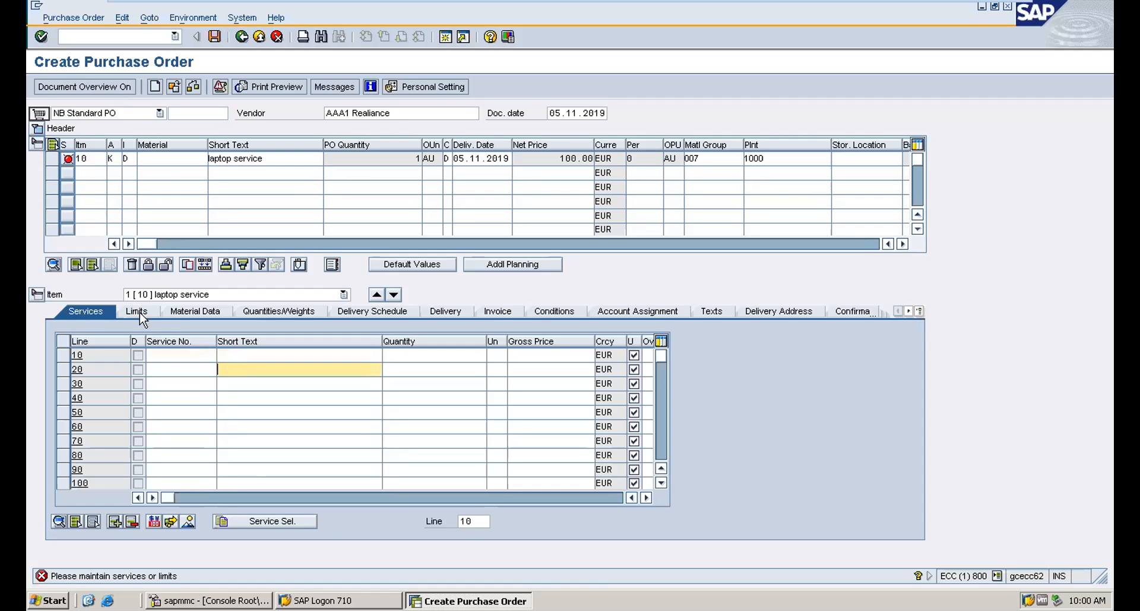
# Give the item an overall limit of 1,000.00 with cost center 2-1000 and confirm the account assignment
pyautogui.click(134, 311)
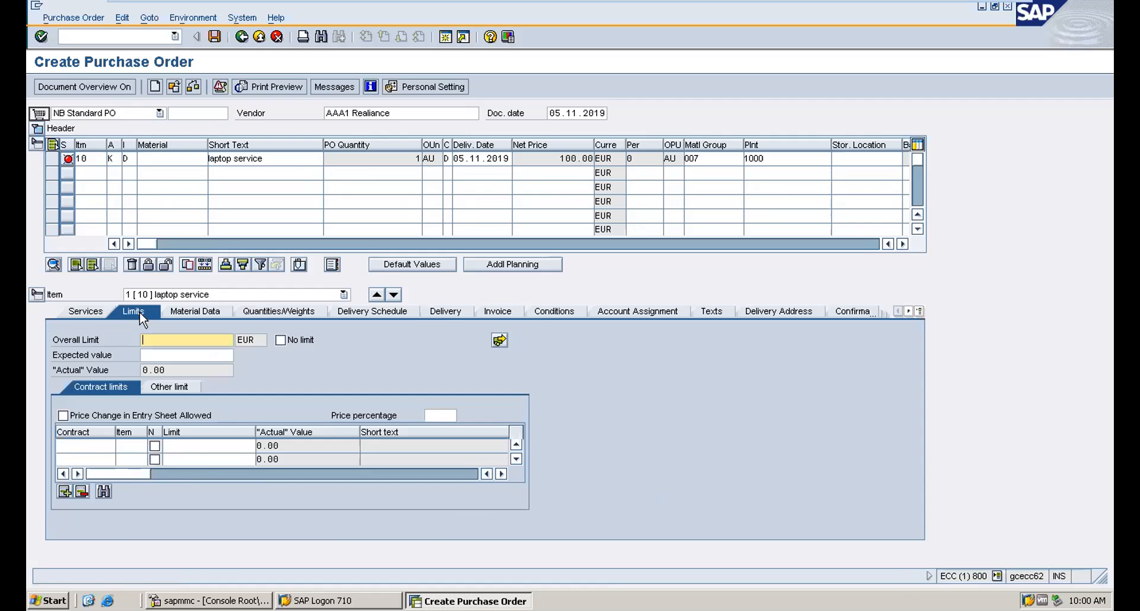
pyautogui.moveTo(175, 361)
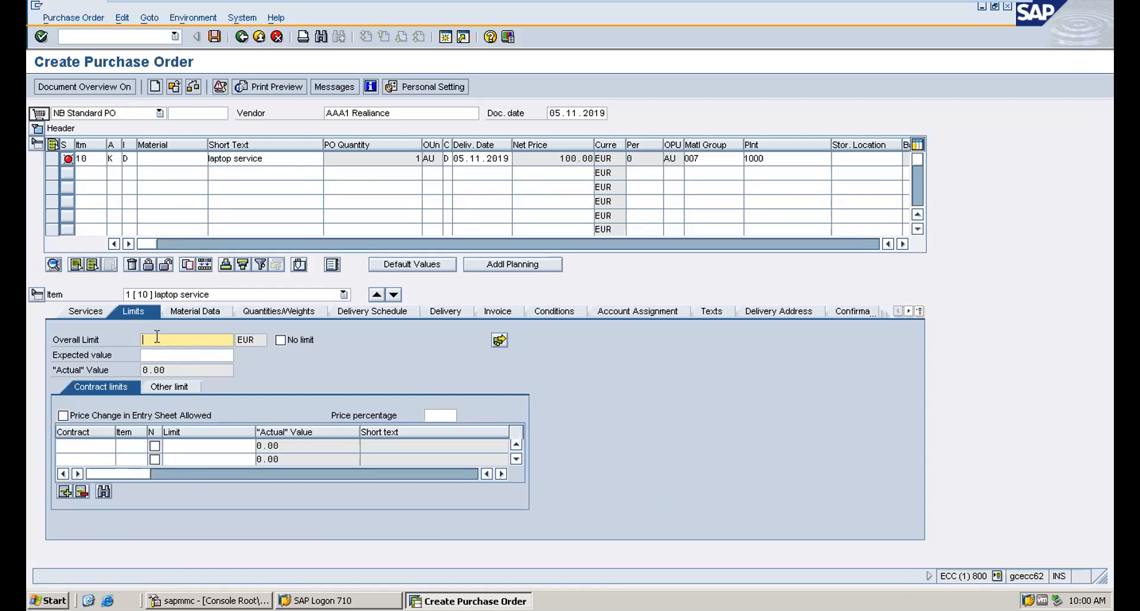
pyautogui.write('1000')
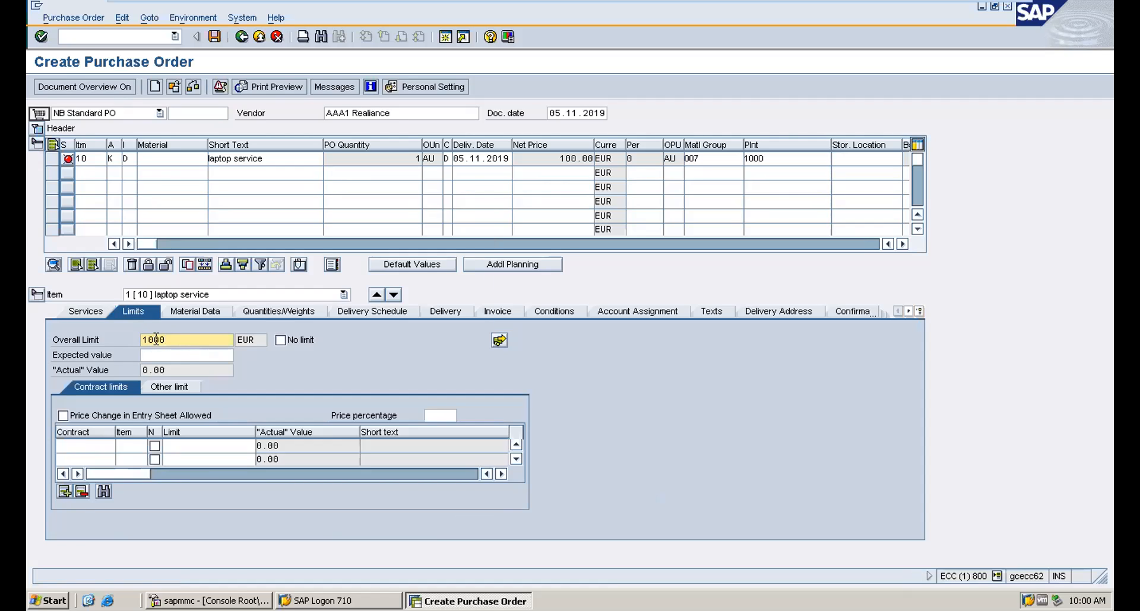
pyautogui.click(498, 340)
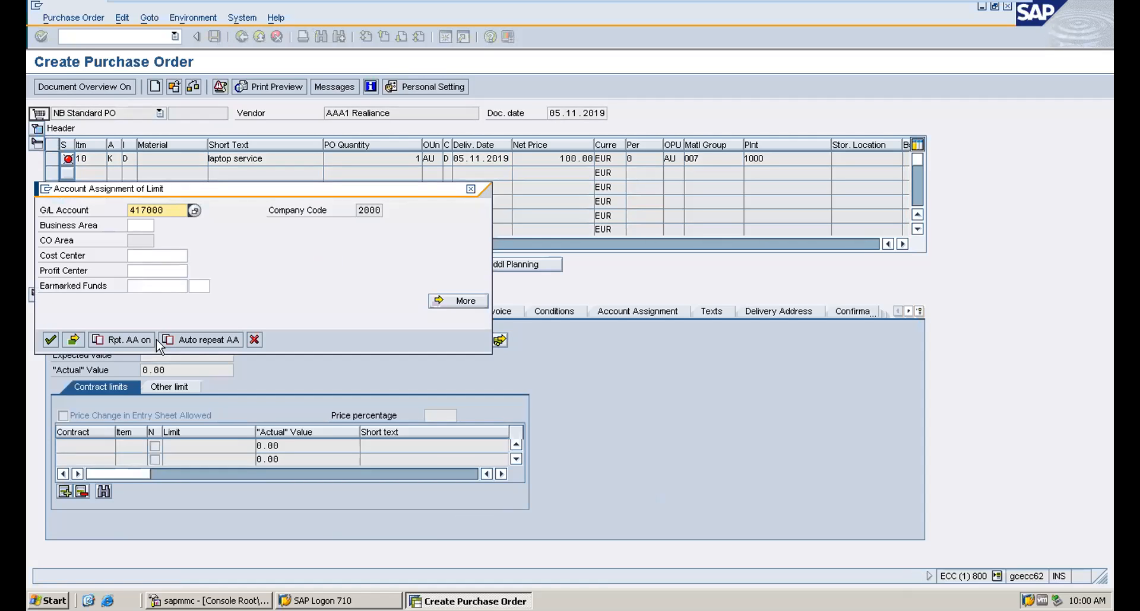
pyautogui.write('2-1000')
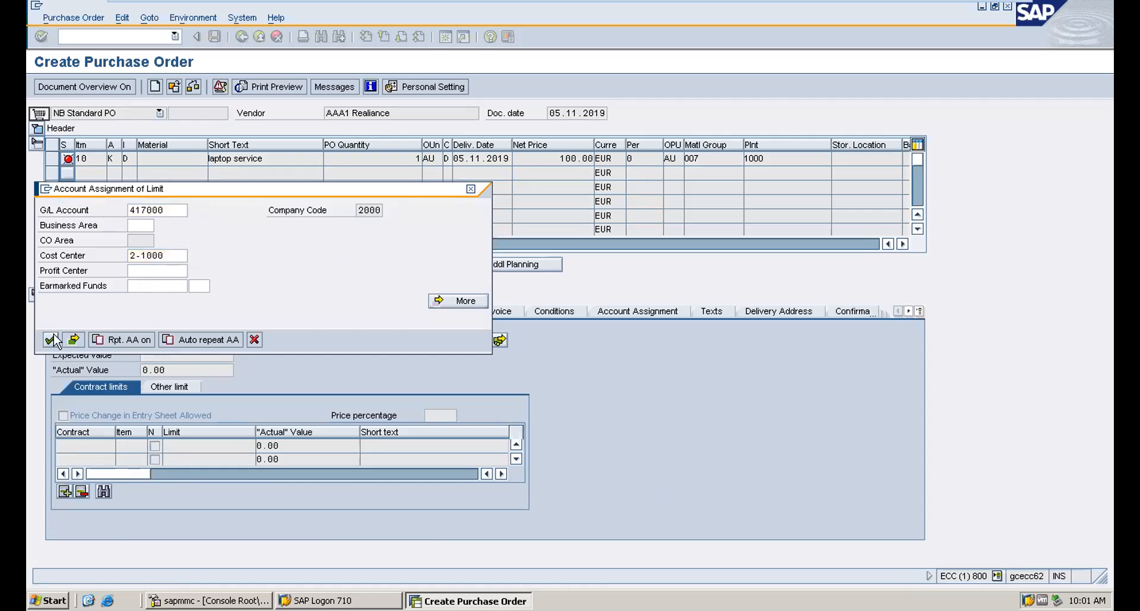
pyautogui.click(53, 340)
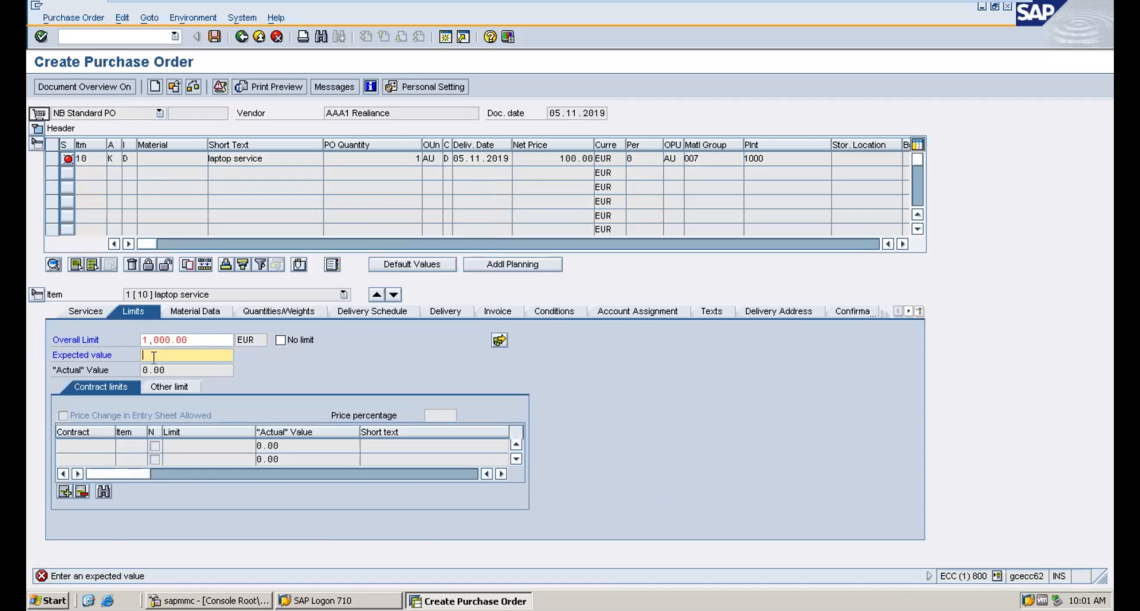
# Enter expected value 1,000.00 and start saving the purchase order
pyautogui.write('1000')
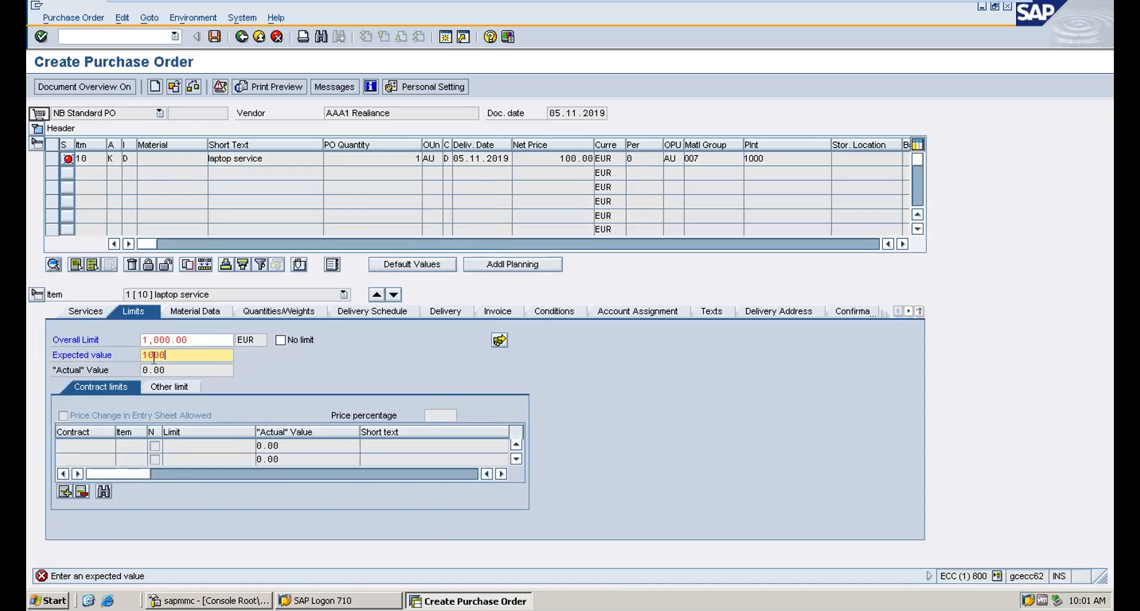
pyautogui.press('Enter')
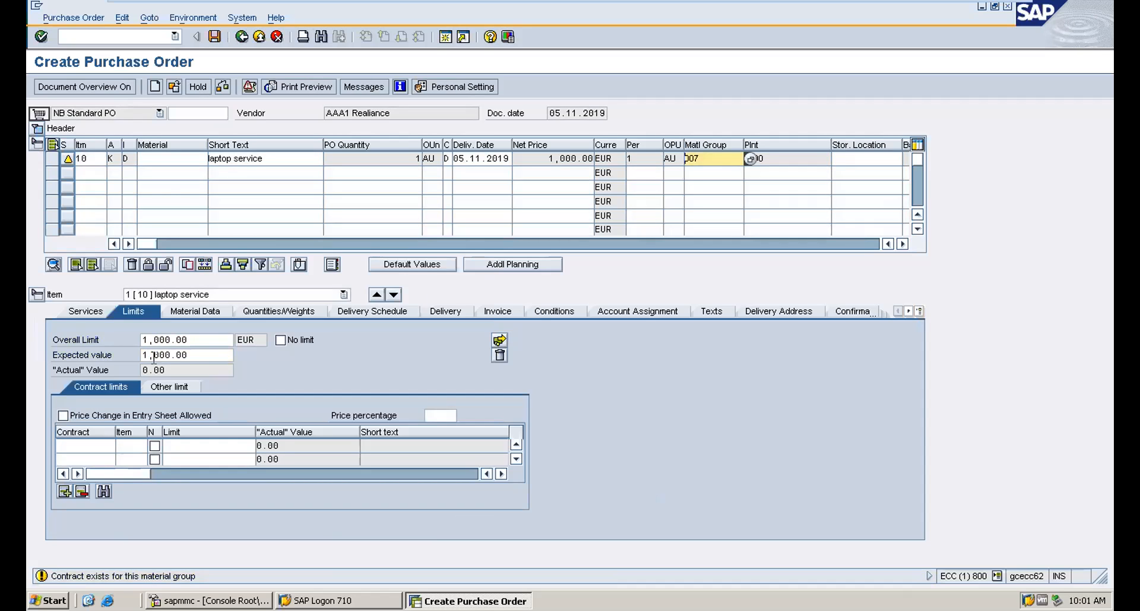
pyautogui.moveTo(305, 415)
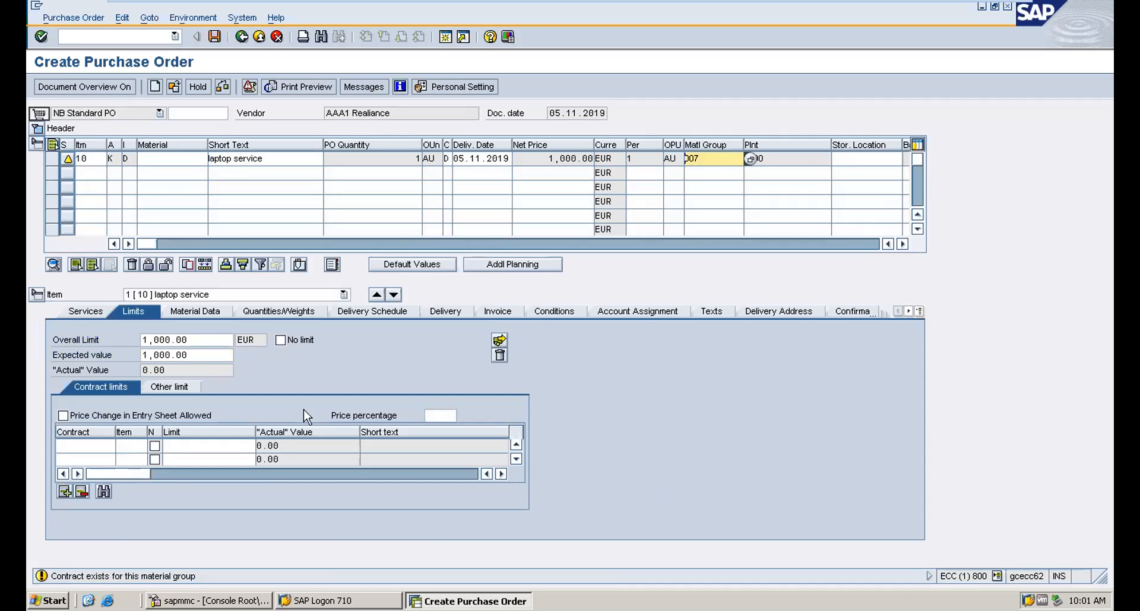
pyautogui.moveTo(770, 345)
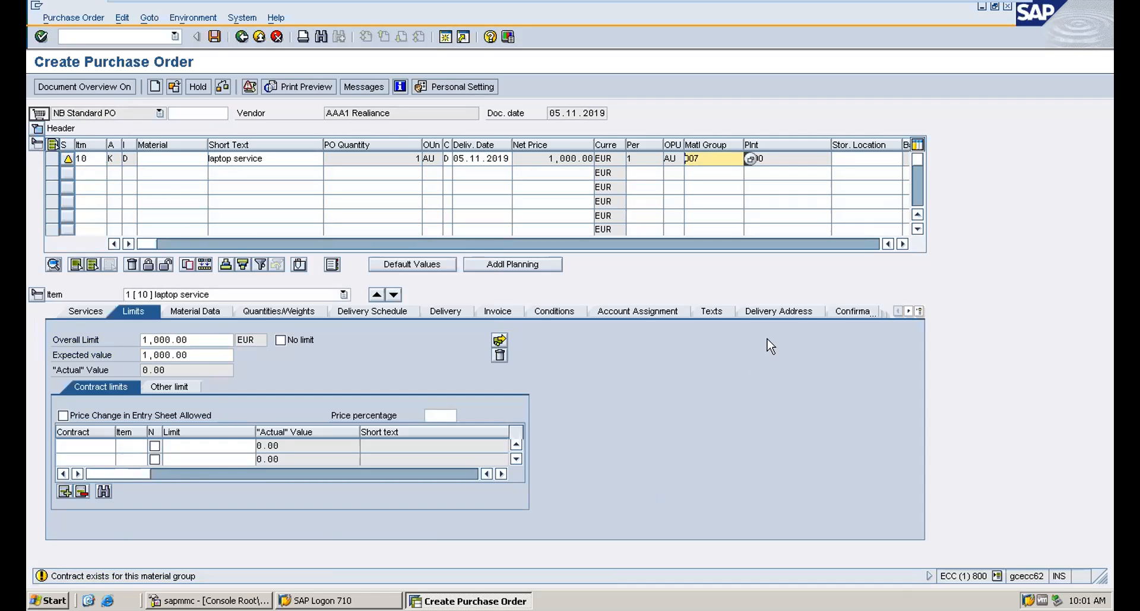
pyautogui.click(213, 37)
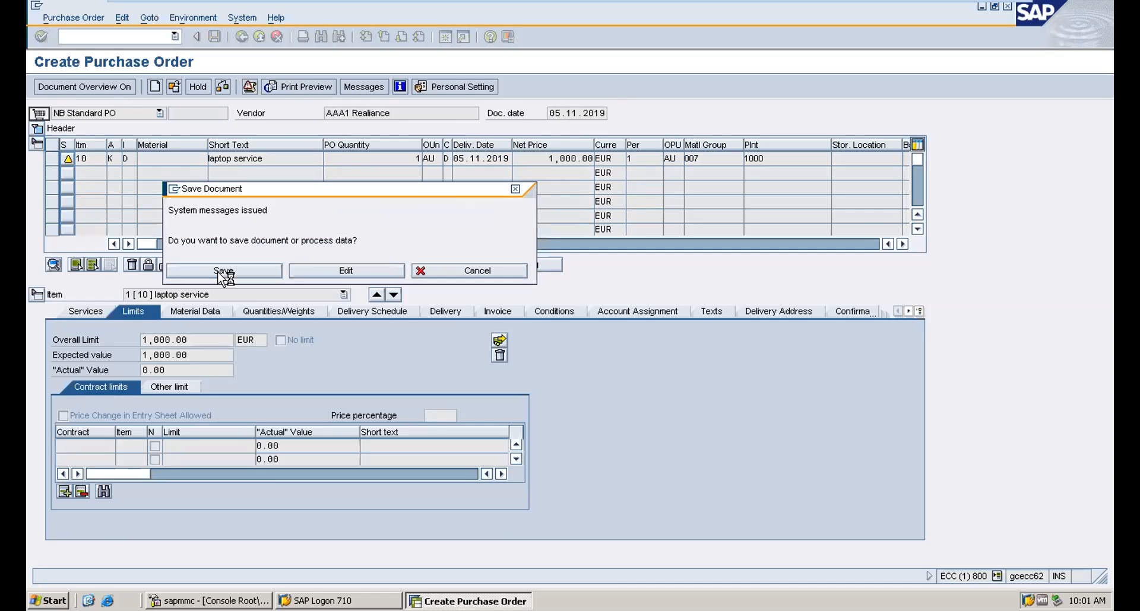
pyautogui.click(222, 271)
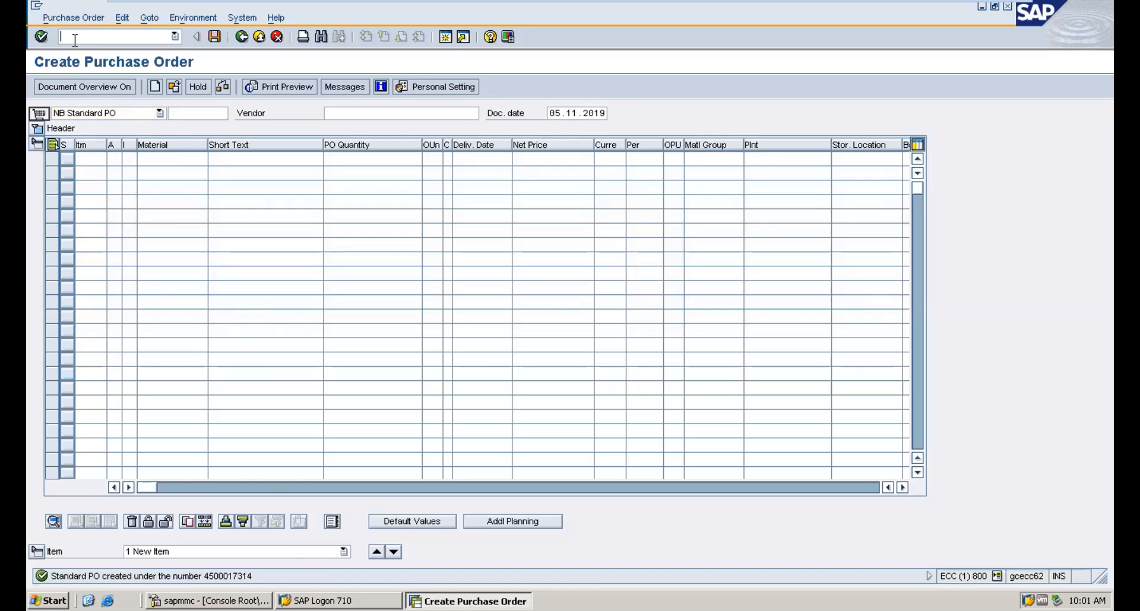
# Jump to the service entry sheet transaction ML81N
pyautogui.write('/n')
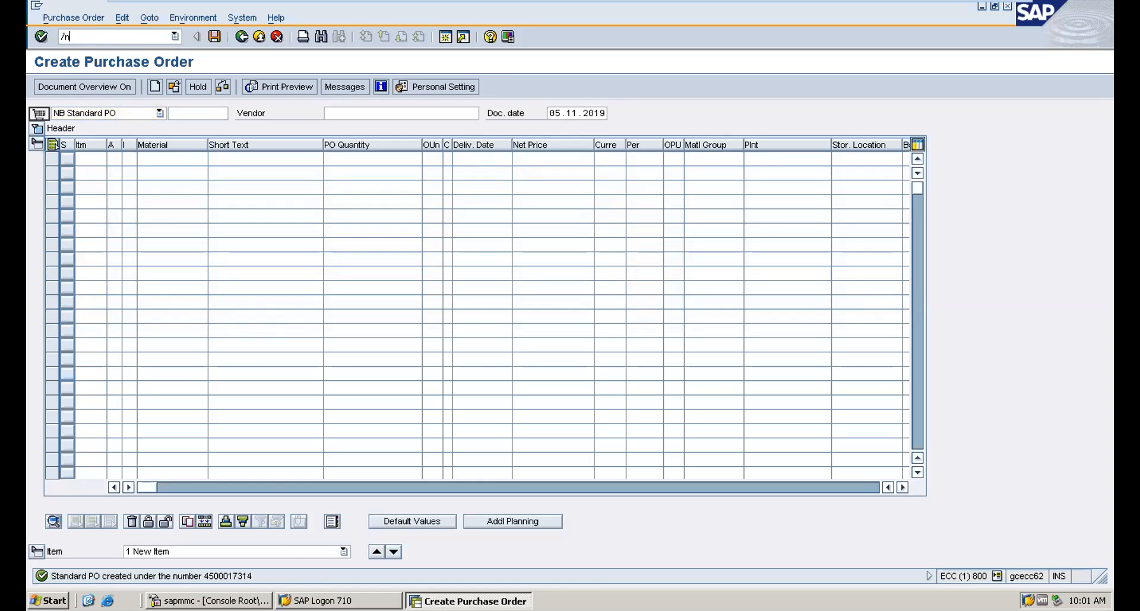
pyautogui.write('ml81n')
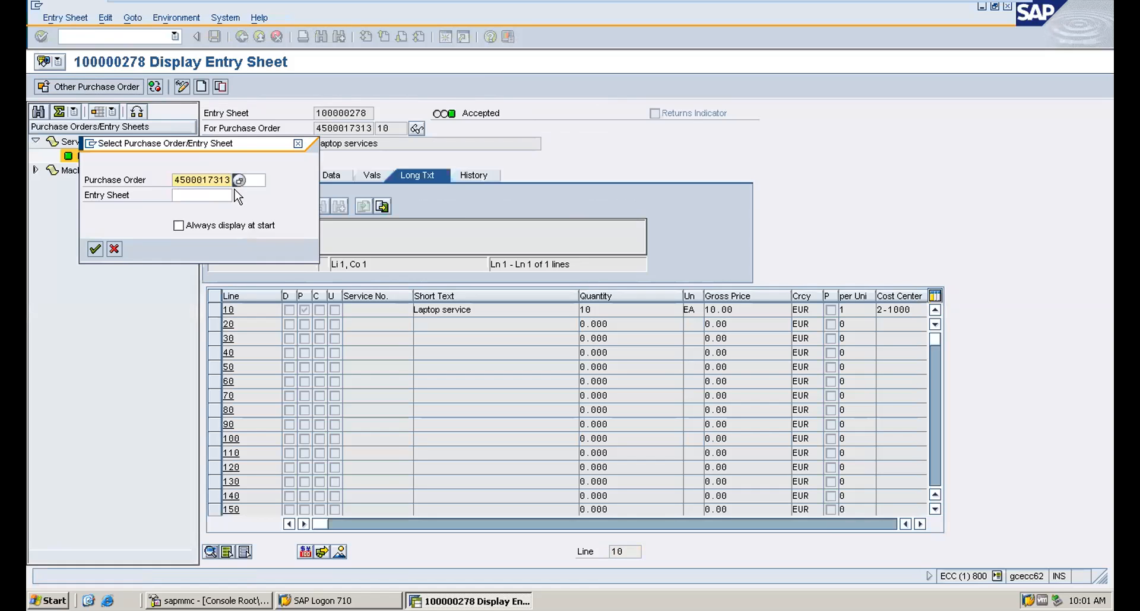
pyautogui.click(94, 249)
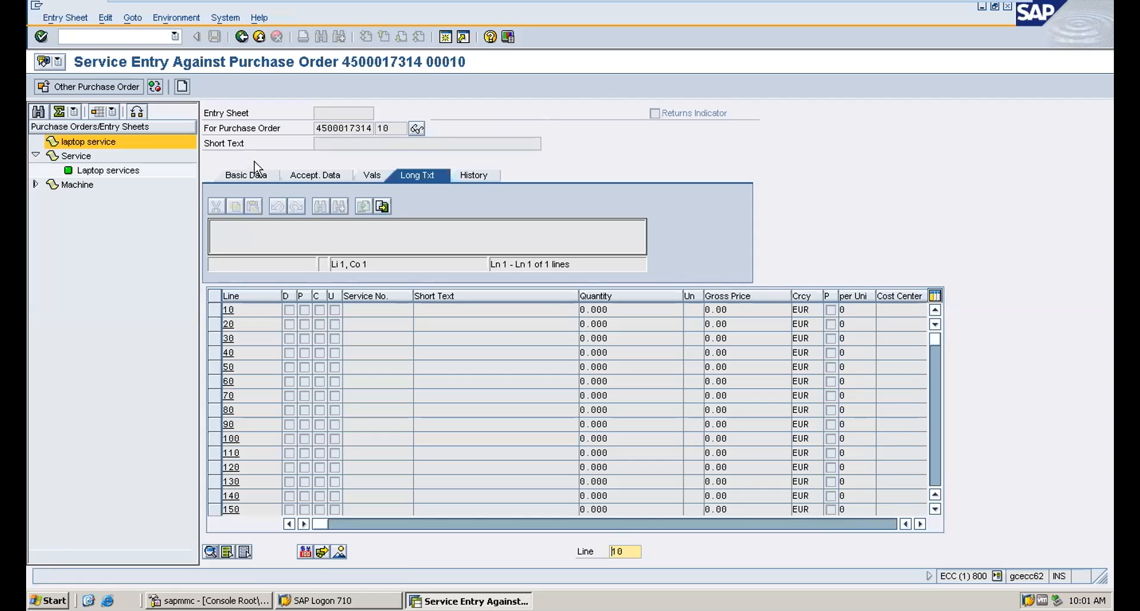
pyautogui.click(182, 86)
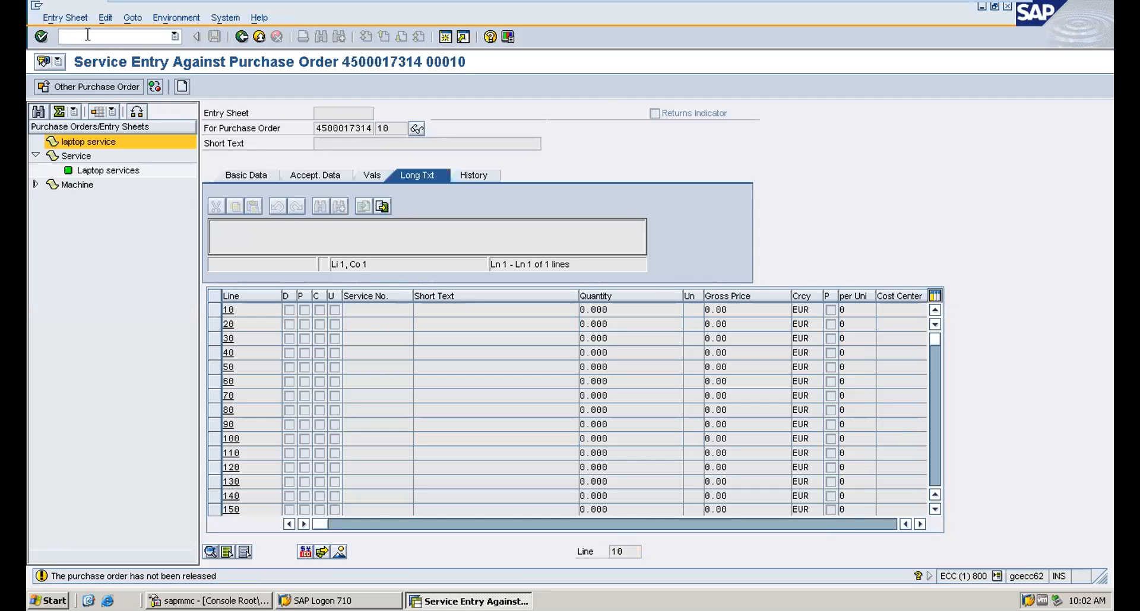
# Jump to the purchase order release transaction ME29N
pyautogui.write('/')
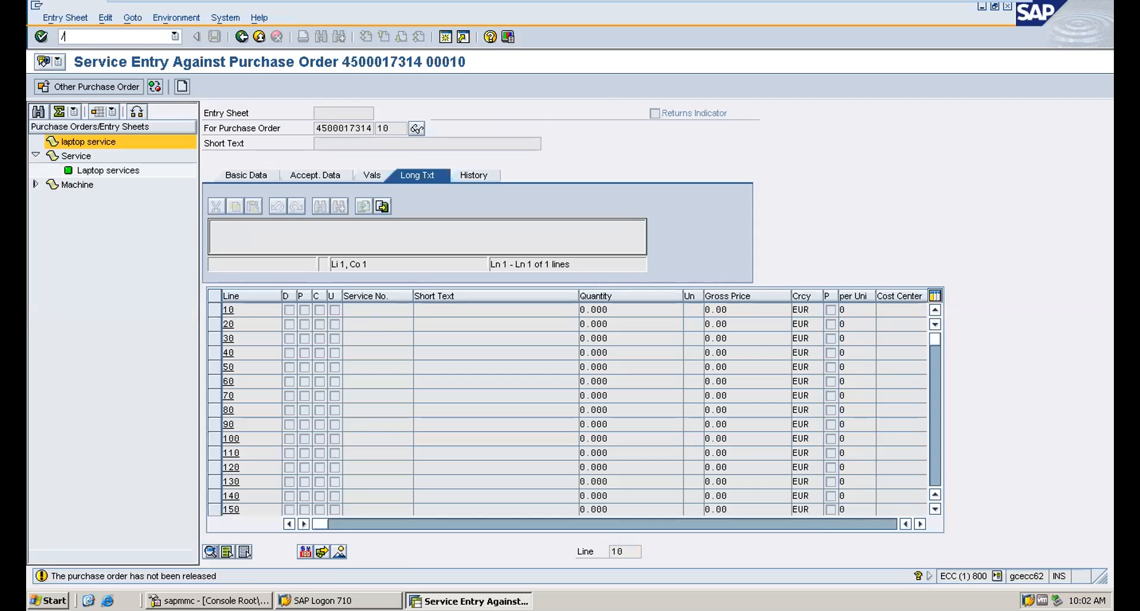
pyautogui.write('nme29n')
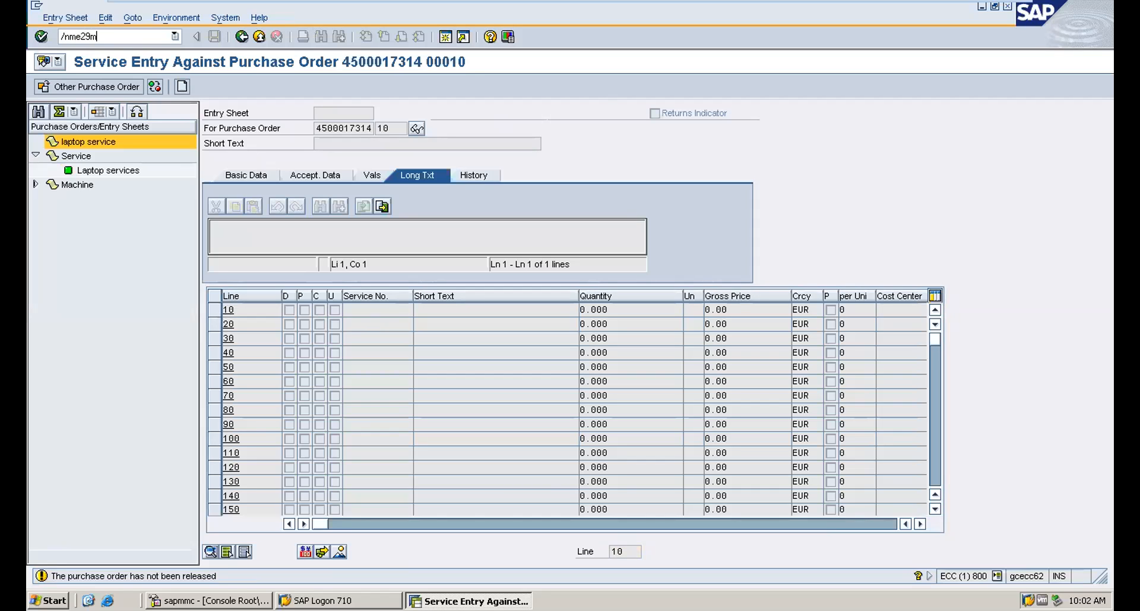
pyautogui.press('BackSpace')
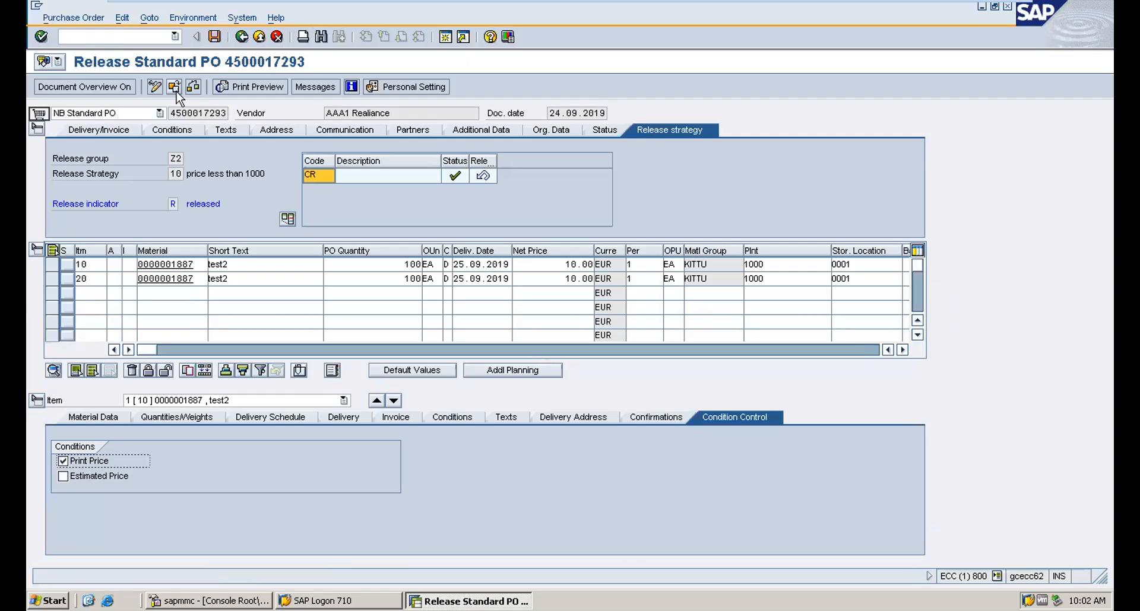
pyautogui.click(173, 87)
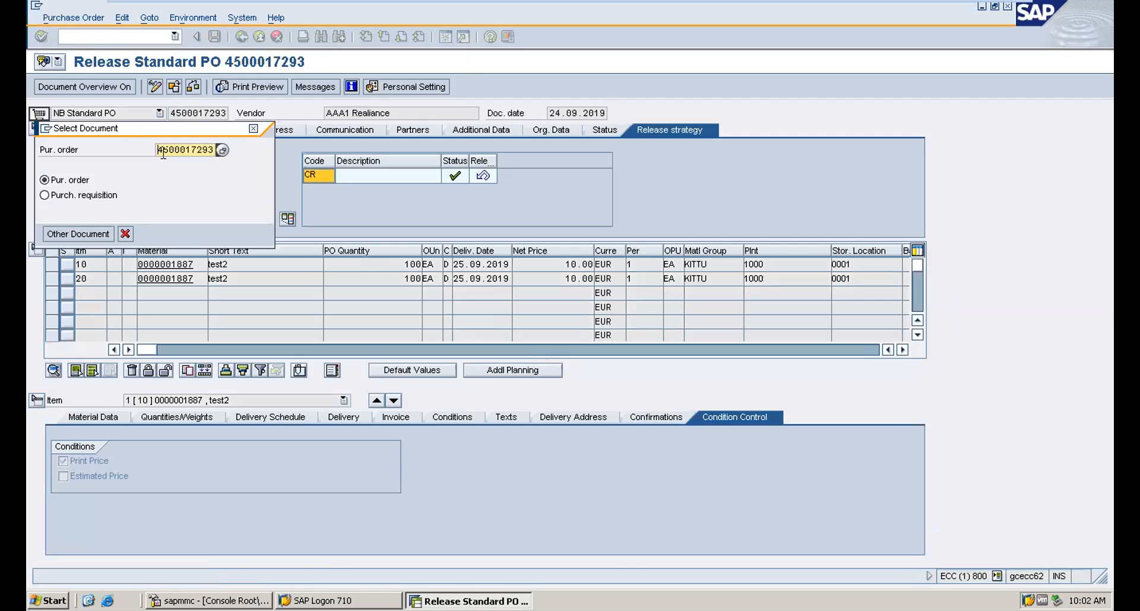
pyautogui.click(222, 149)
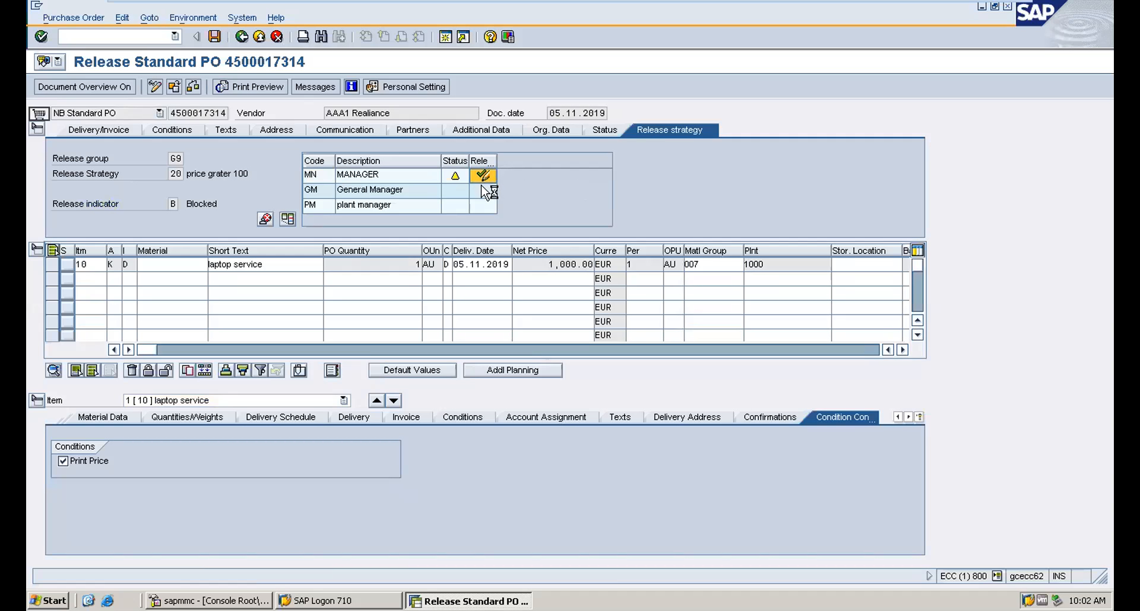
pyautogui.click(484, 175)
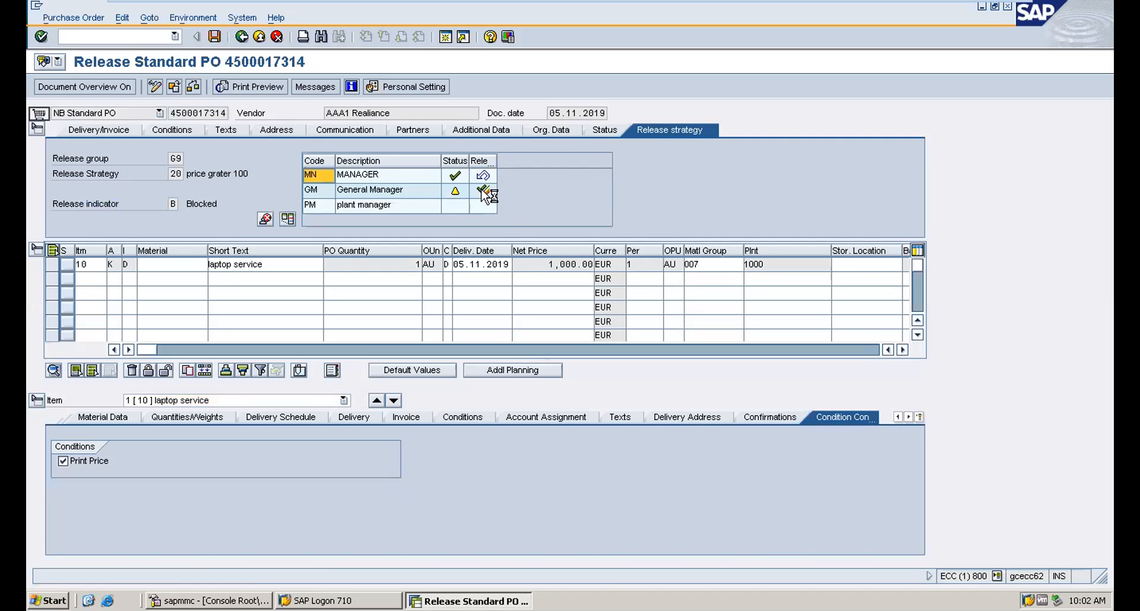
pyautogui.click(483, 175)
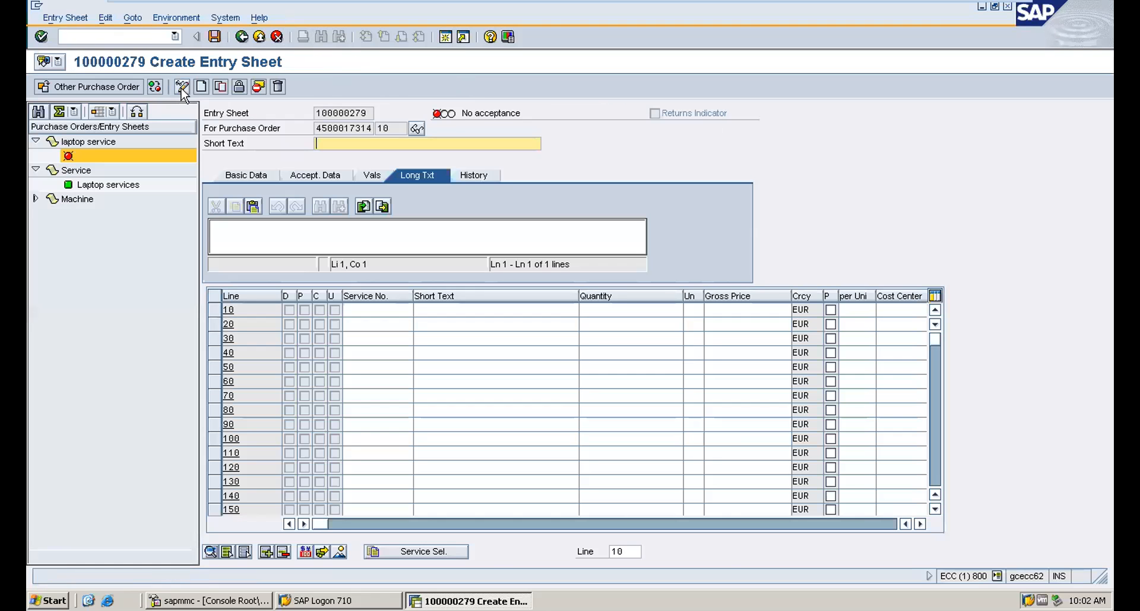
pyautogui.click(182, 86)
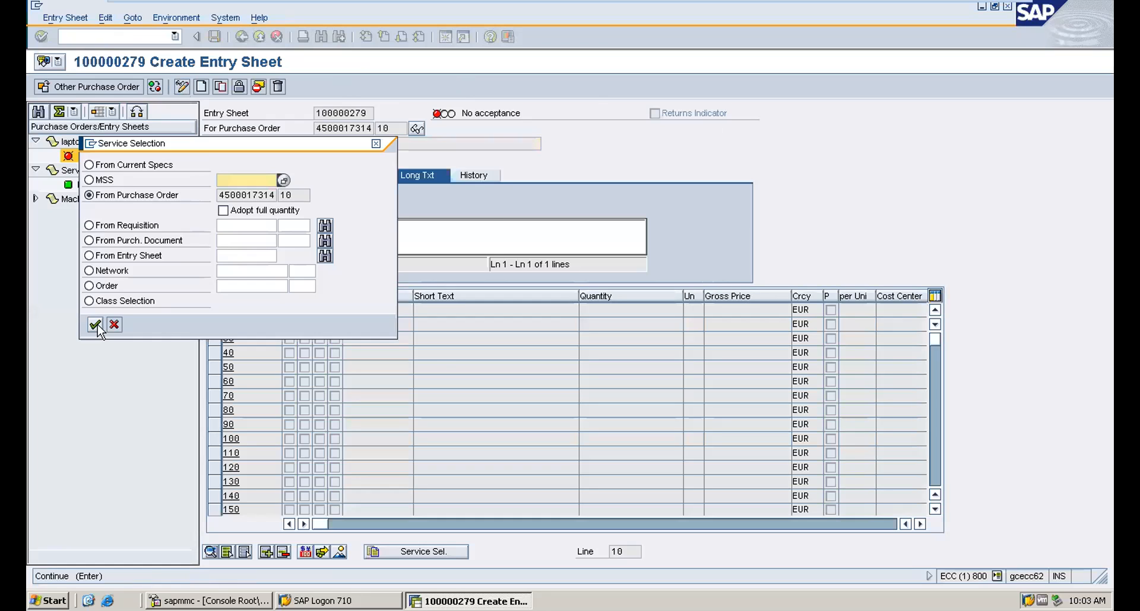
pyautogui.click(95, 325)
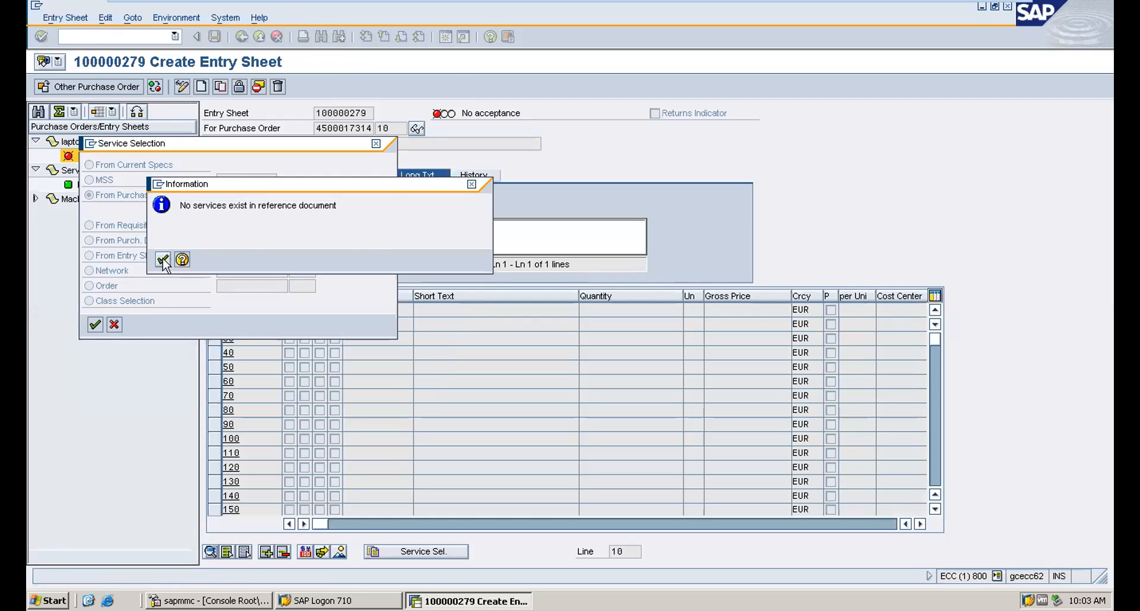
pyautogui.click(162, 260)
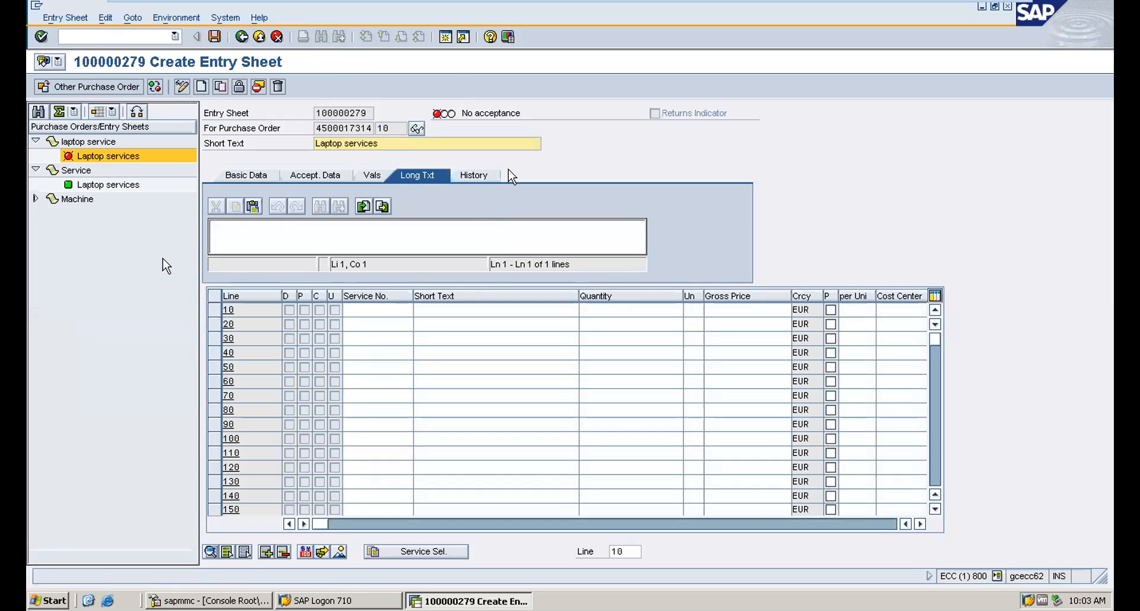
pyautogui.click(494, 310)
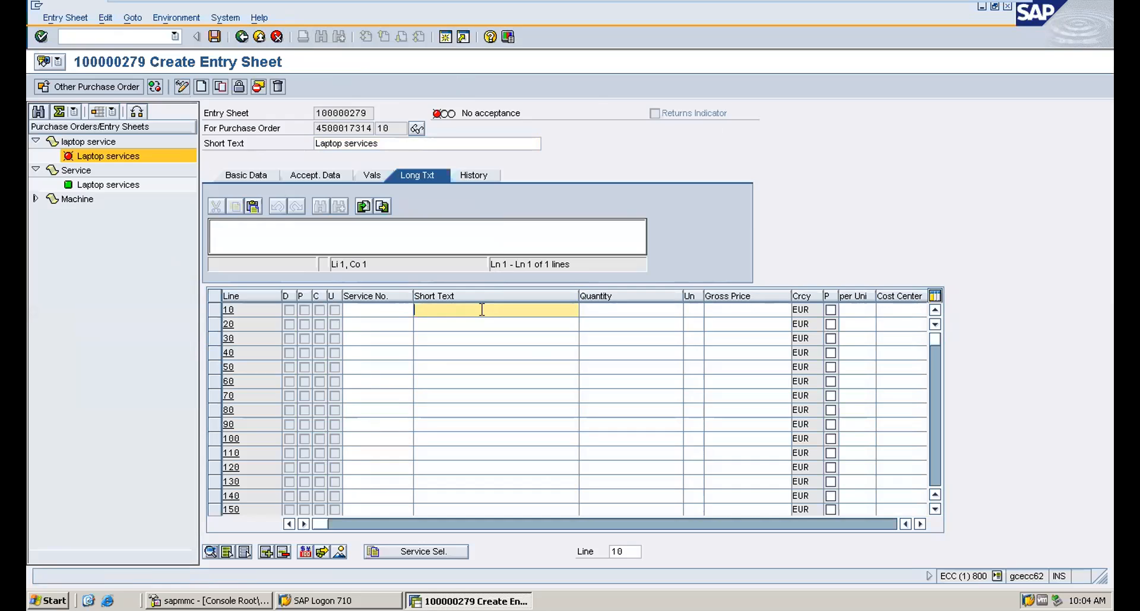
# Enter 'Laptop service' as line 10's short text from the suggested entries
pyautogui.write('La')
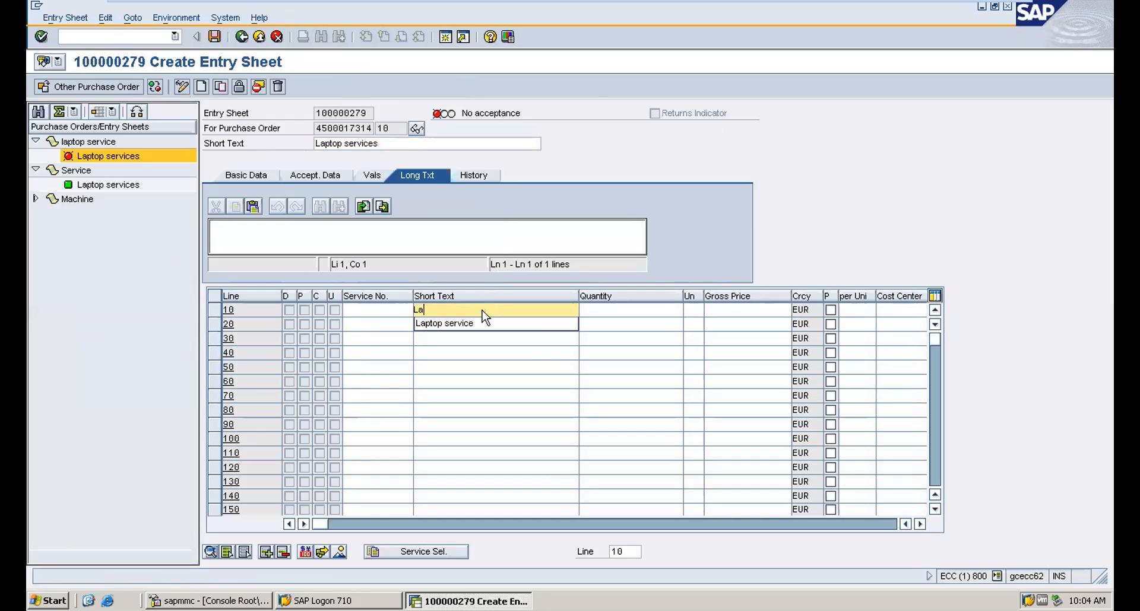
pyautogui.write('ptop')
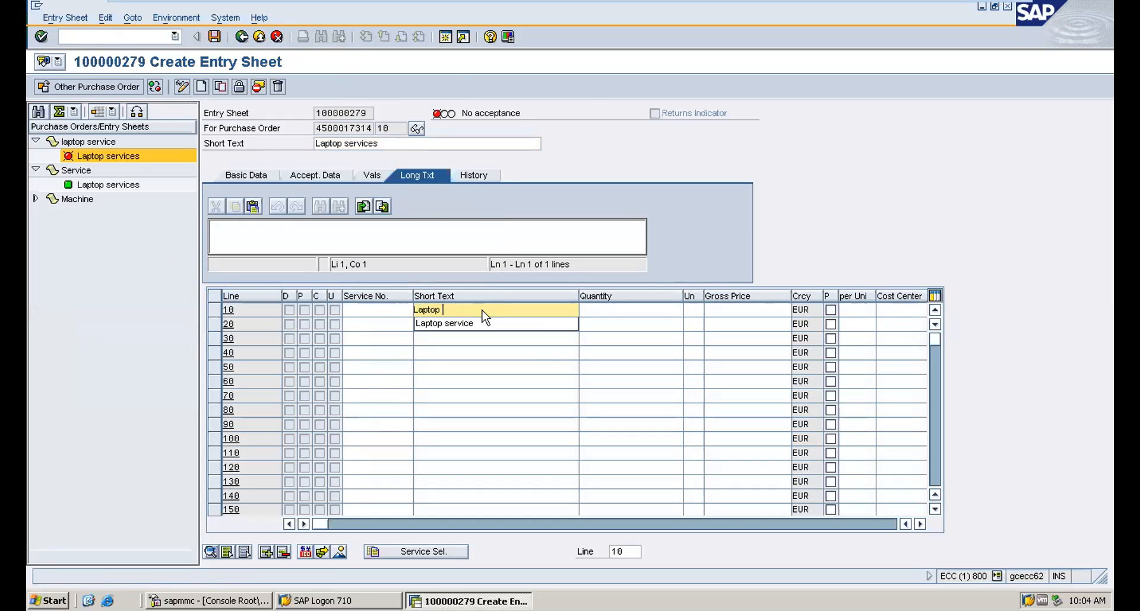
pyautogui.click(442, 323)
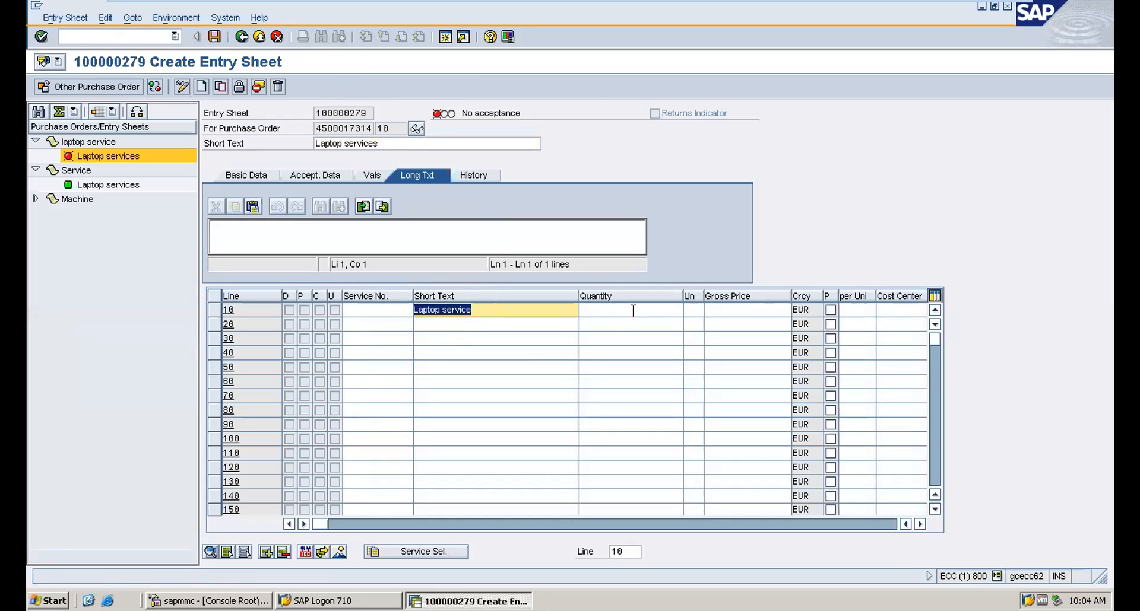
# Price the line at gross 10.00 EUR with cost centre 2-1000 and flag the sheet for acceptance
pyautogui.write('10')
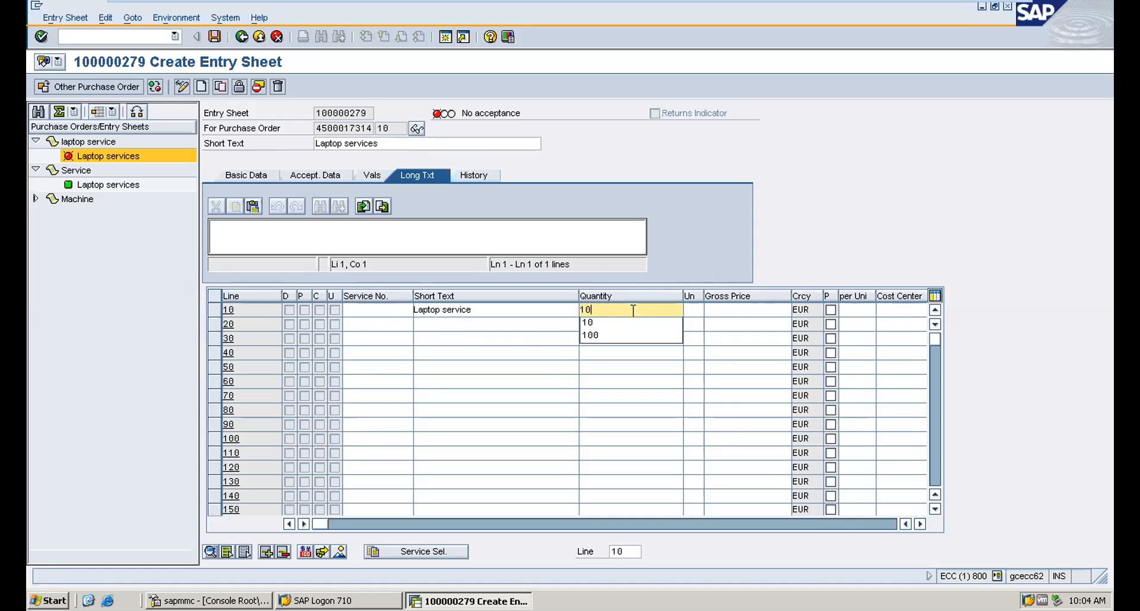
pyautogui.click(590, 335)
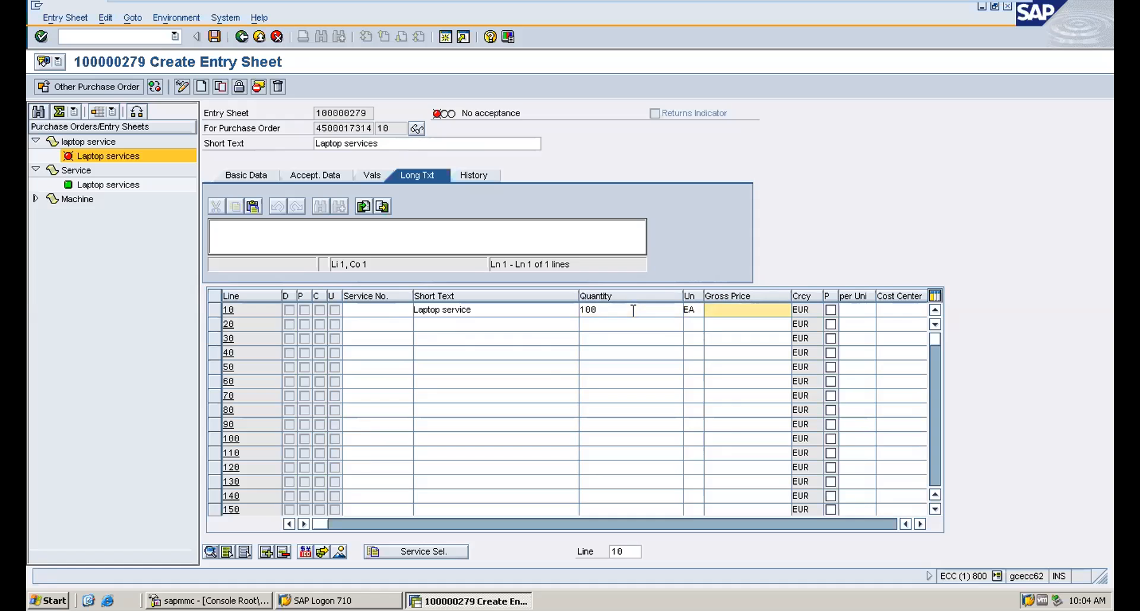
pyautogui.write('10.00')
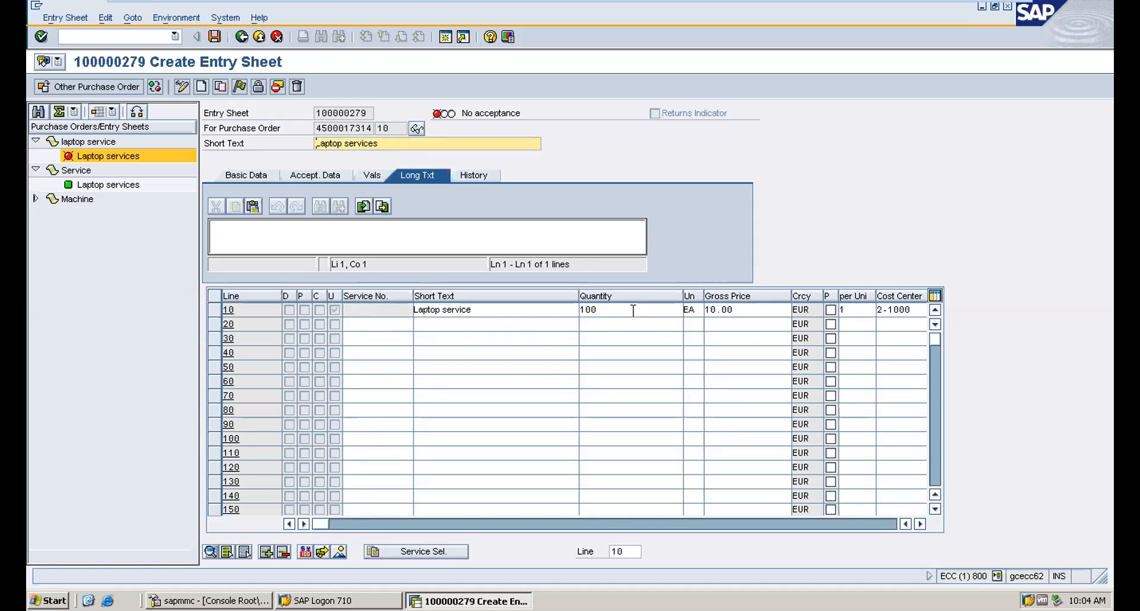
pyautogui.click(214, 37)
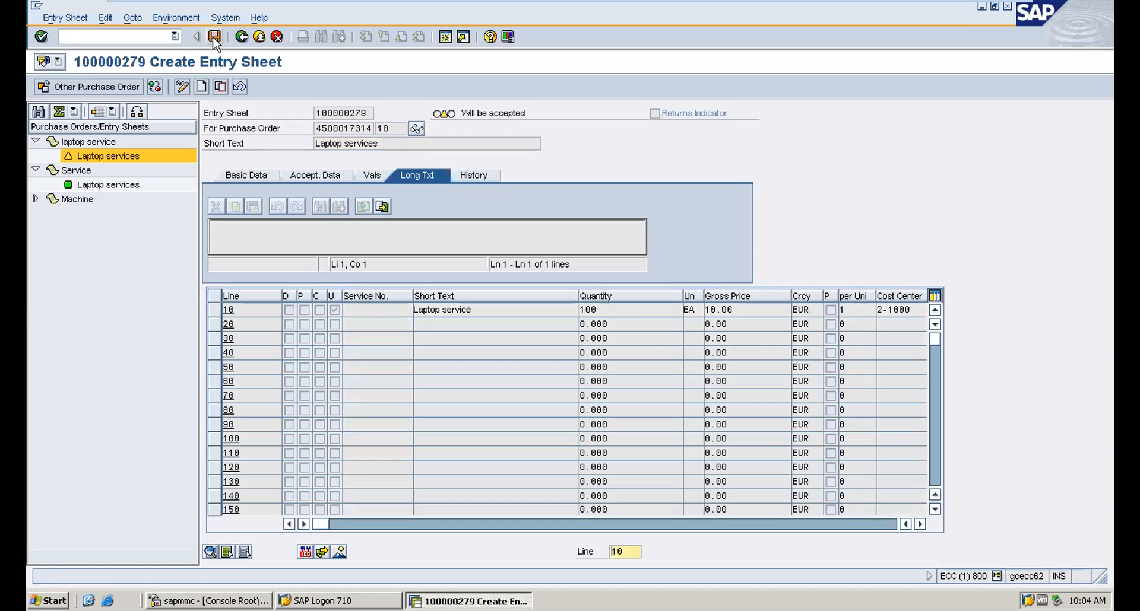
pyautogui.click(214, 37)
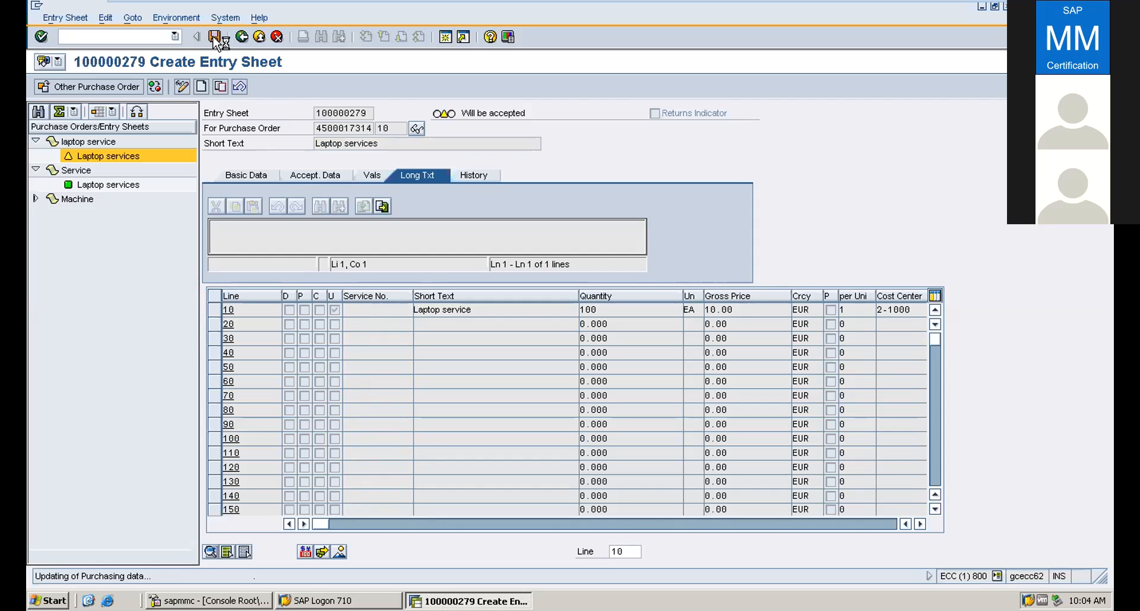
pyautogui.click(214, 37)
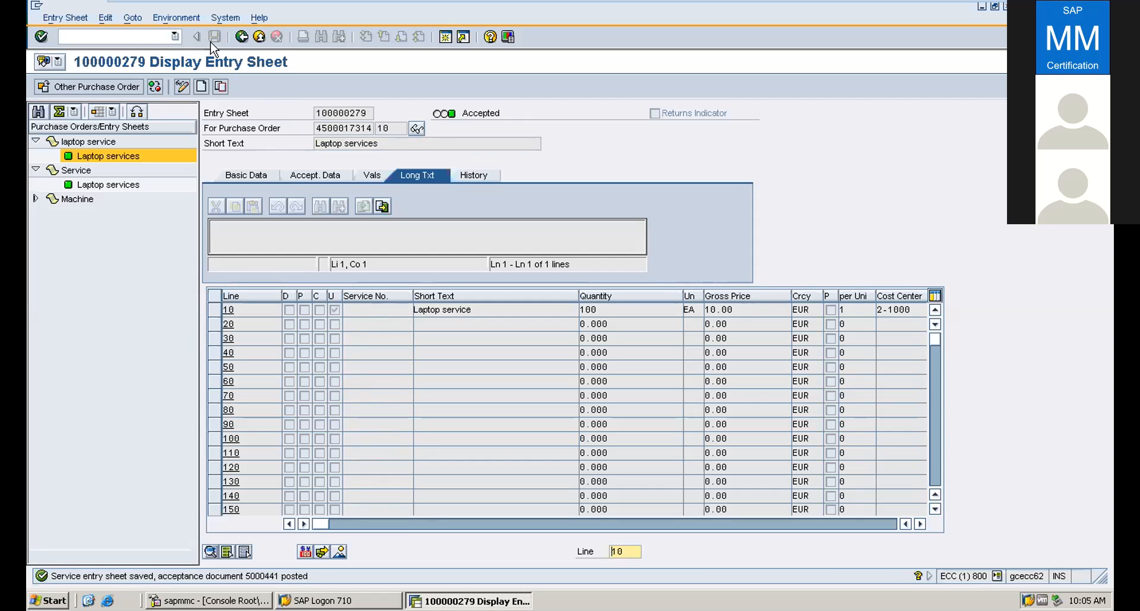
pyautogui.click(109, 37)
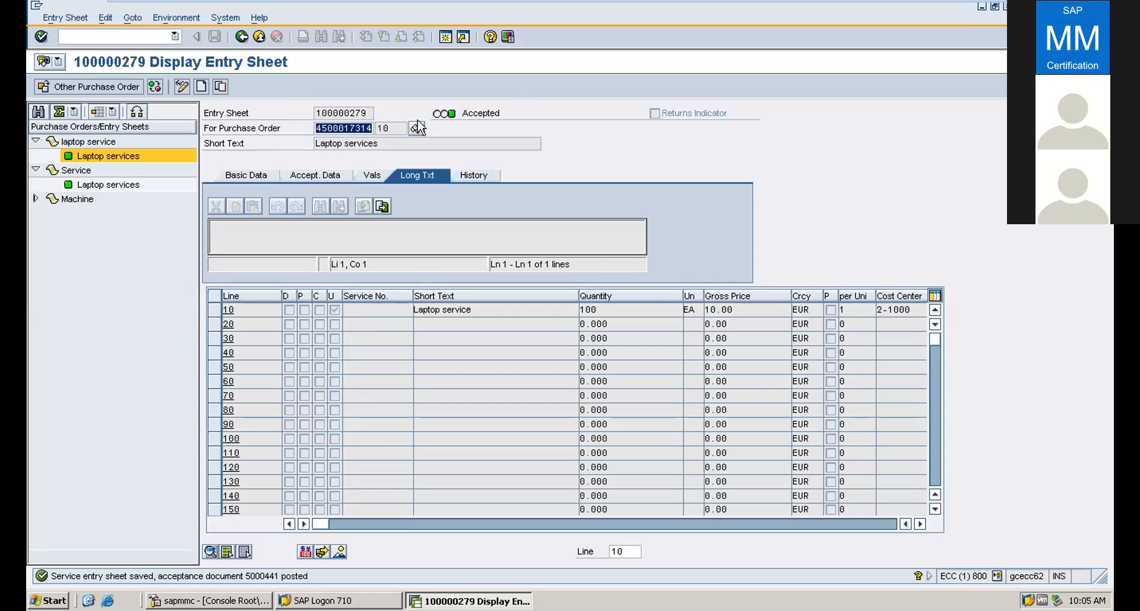
pyautogui.click(110, 37)
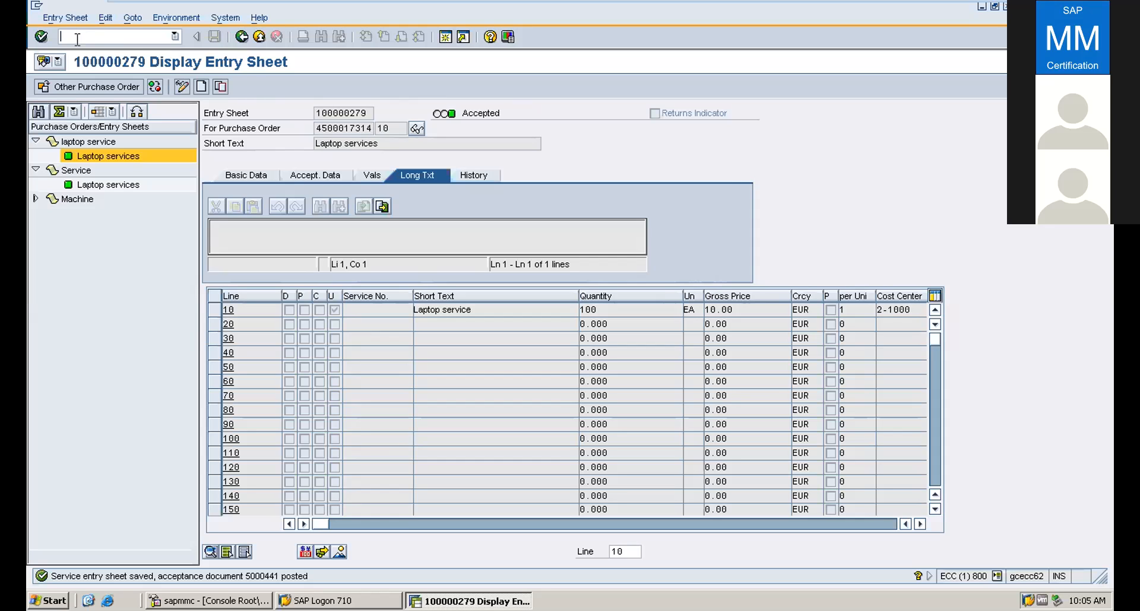
pyautogui.write('/nml')
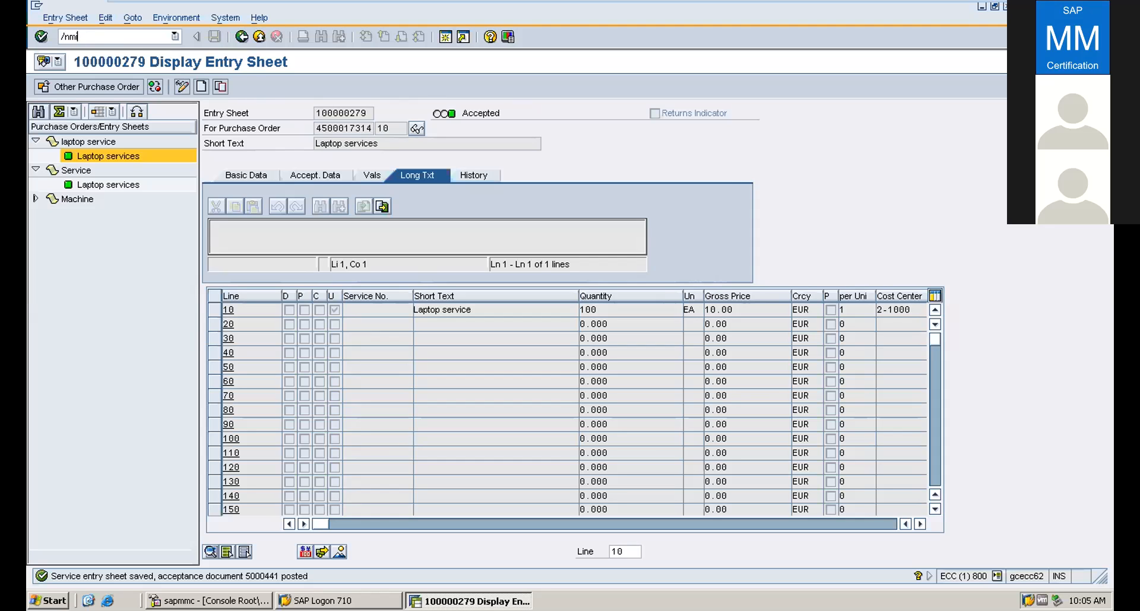
pyautogui.press('Enter')
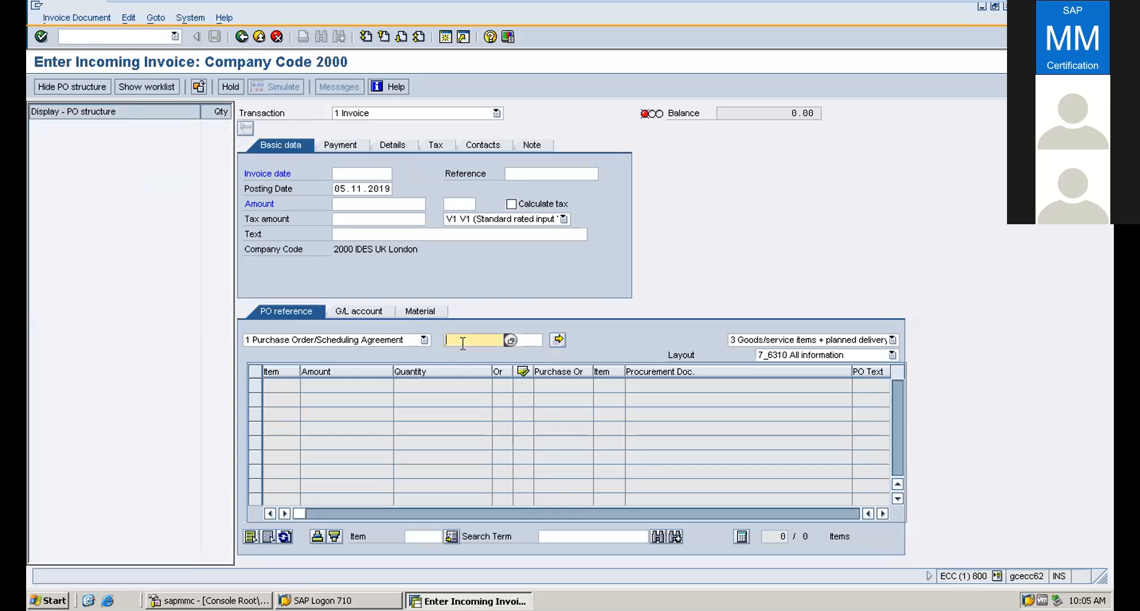
pyautogui.write('4500017314')
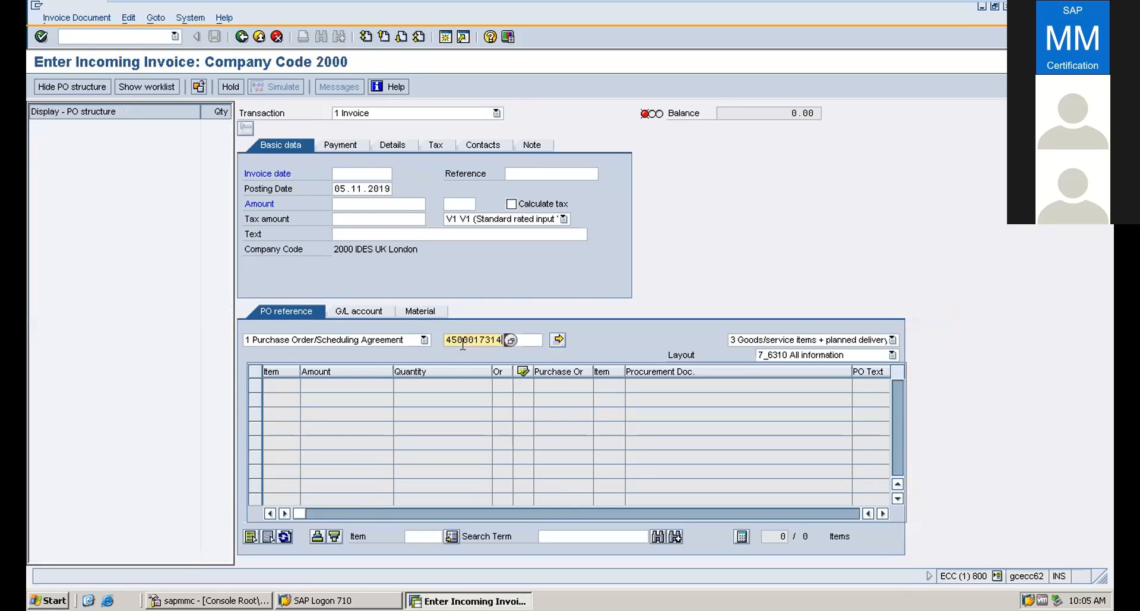
pyautogui.click(398, 174)
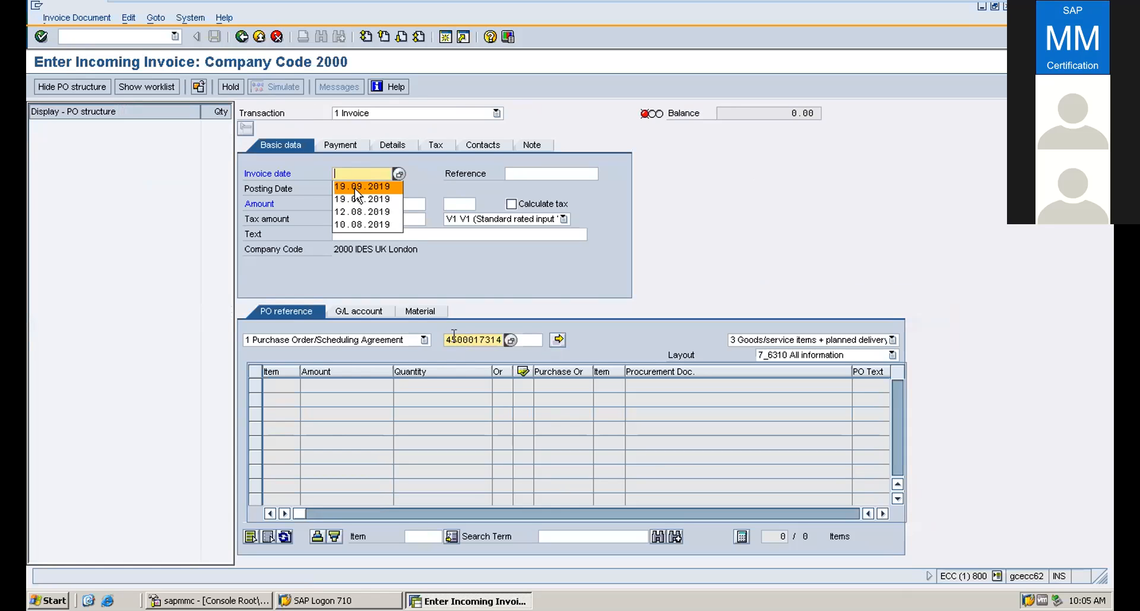
pyautogui.click(361, 186)
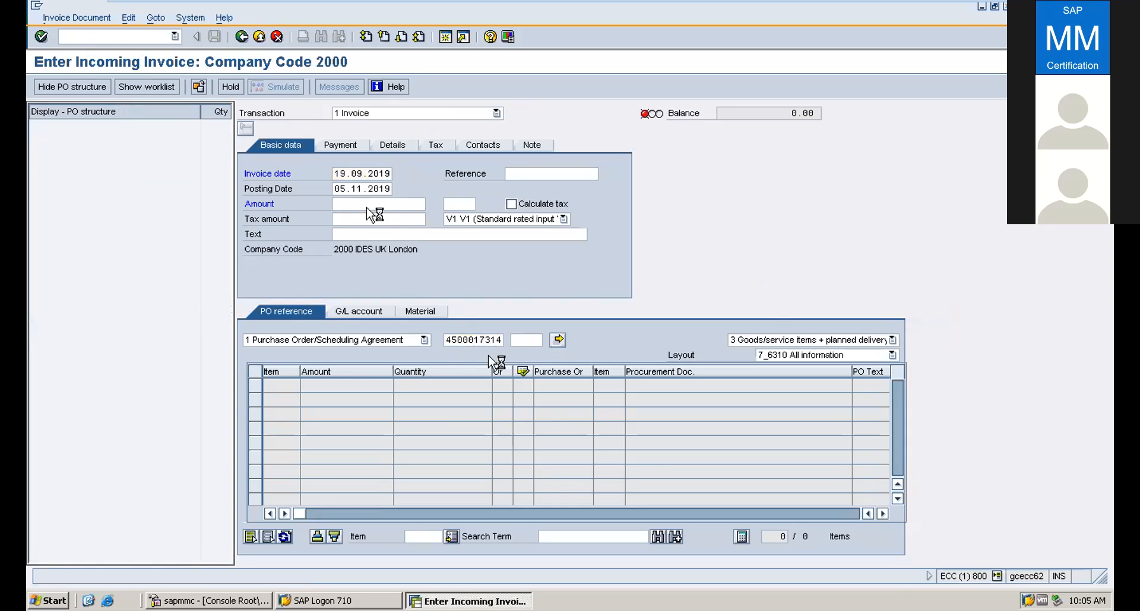
pyautogui.click(890, 340)
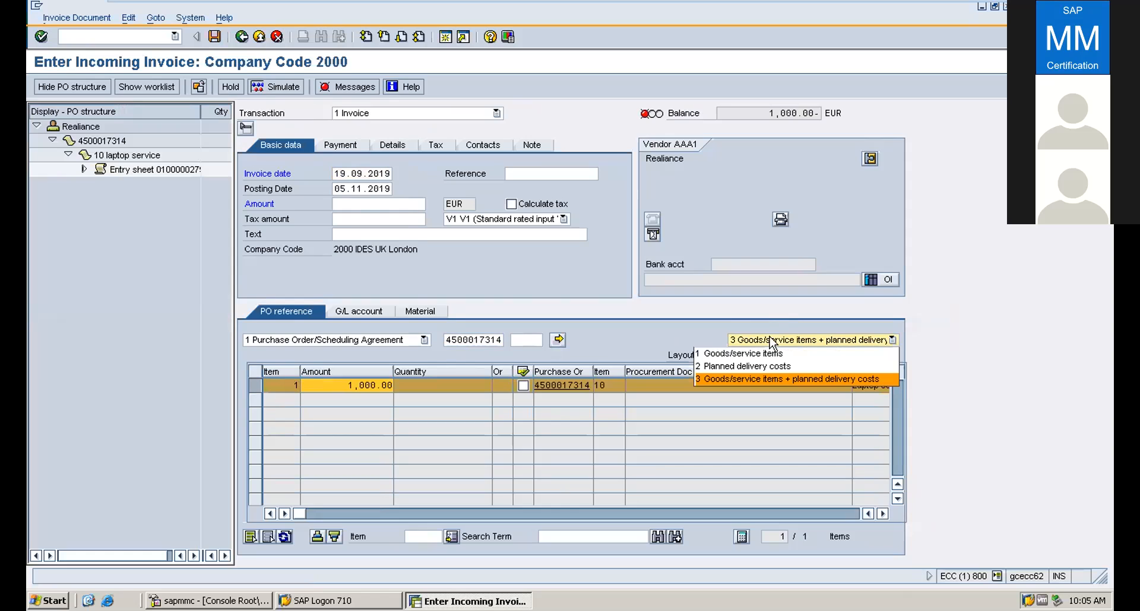
# List only goods/service items, review the Payment tab, and enter invoice amount 1,000.00 EUR
pyautogui.click(741, 354)
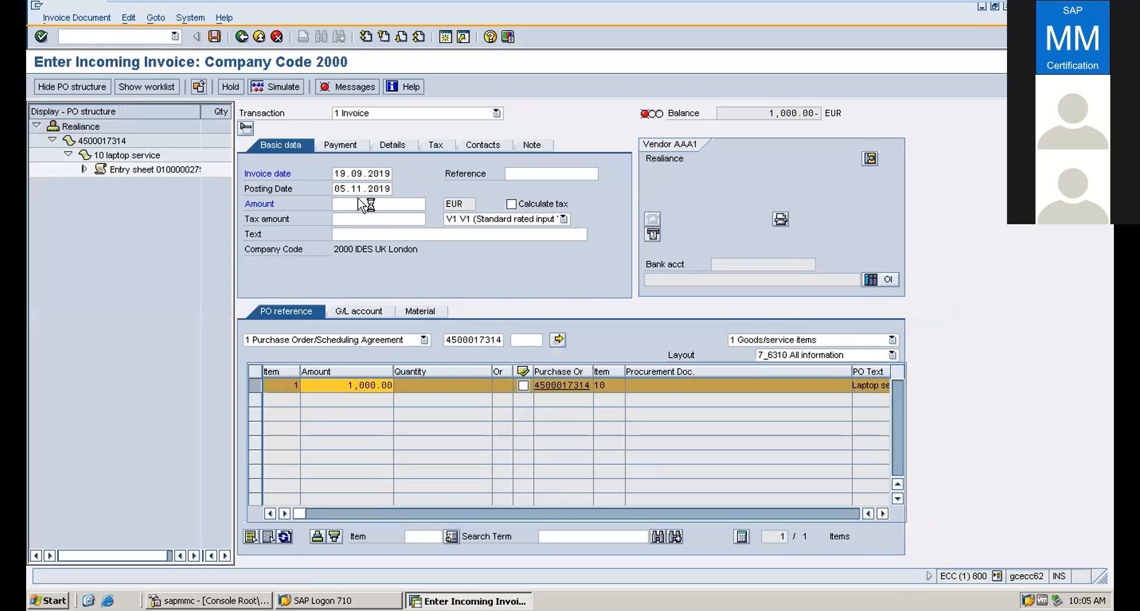
pyautogui.click(336, 145)
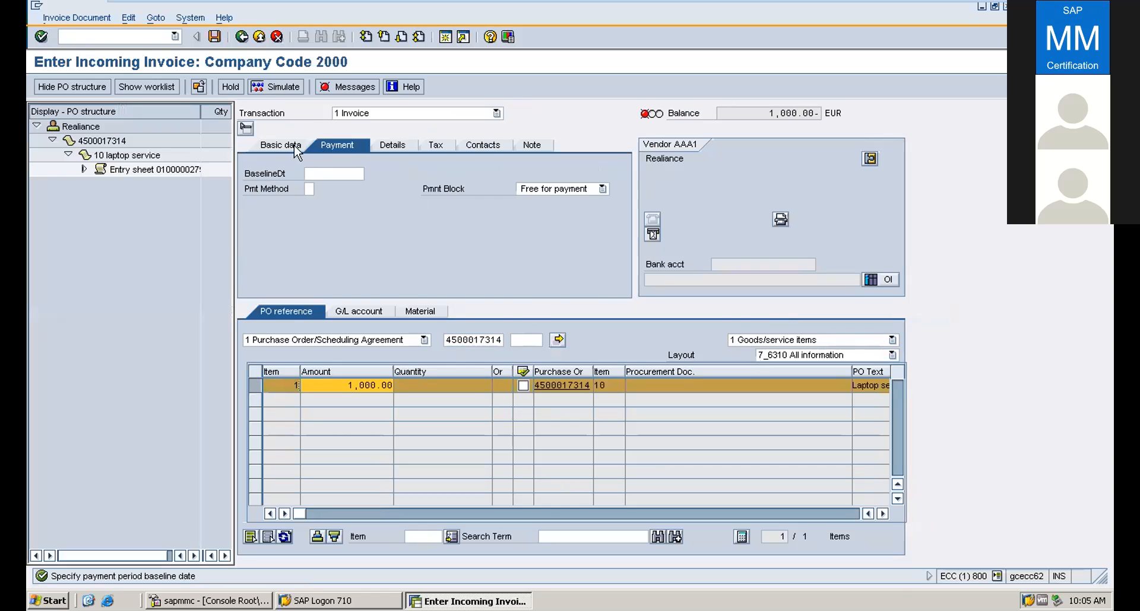
pyautogui.click(280, 145)
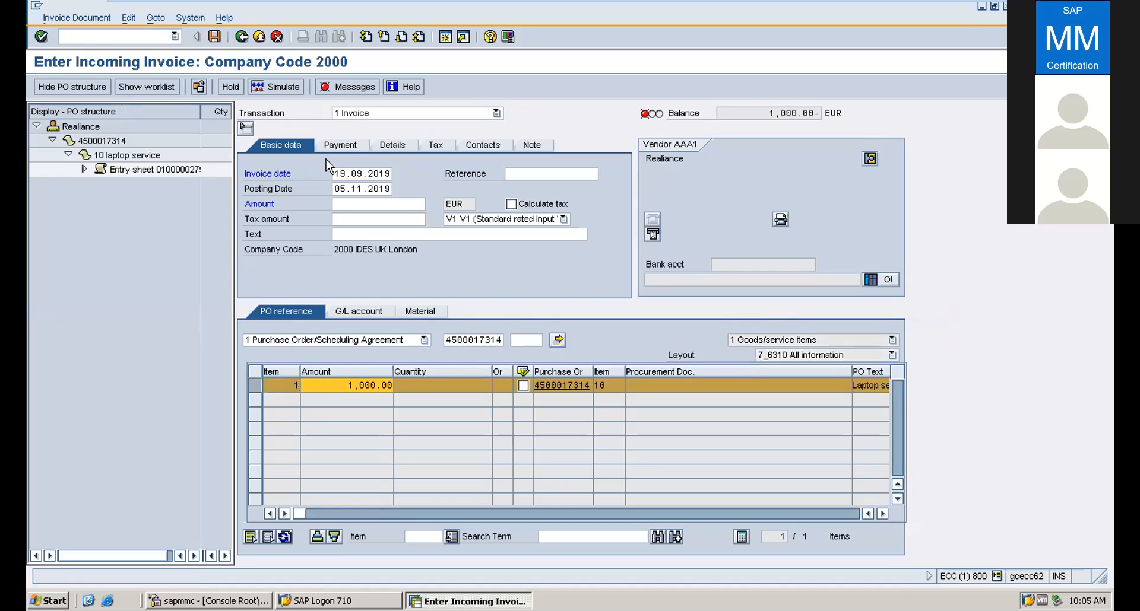
pyautogui.moveTo(326, 164)
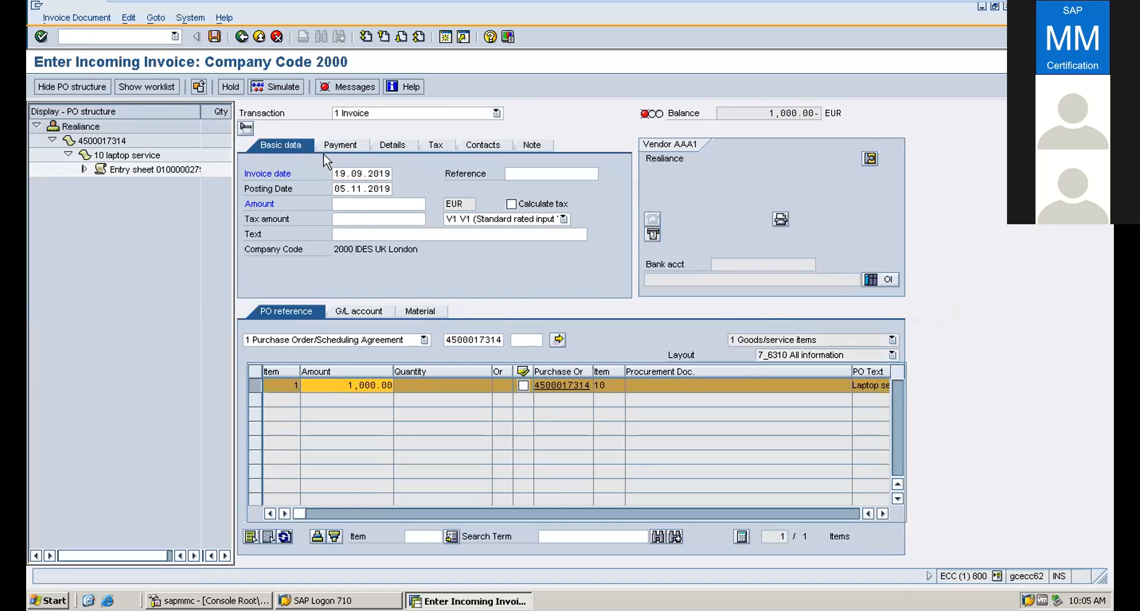
pyautogui.click(378, 203)
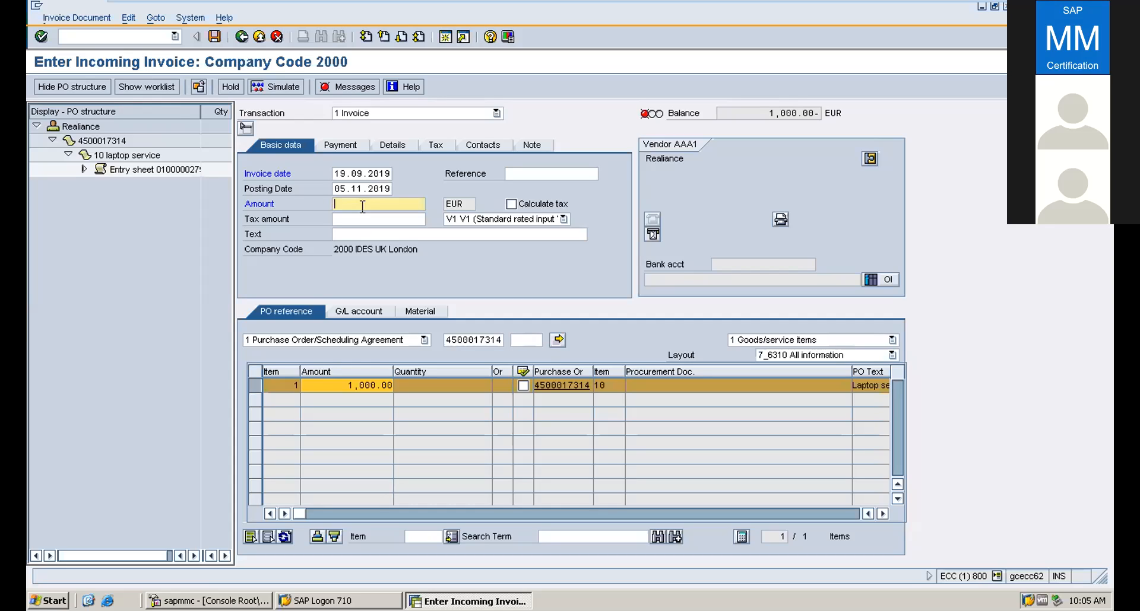
pyautogui.write('1,000.00')
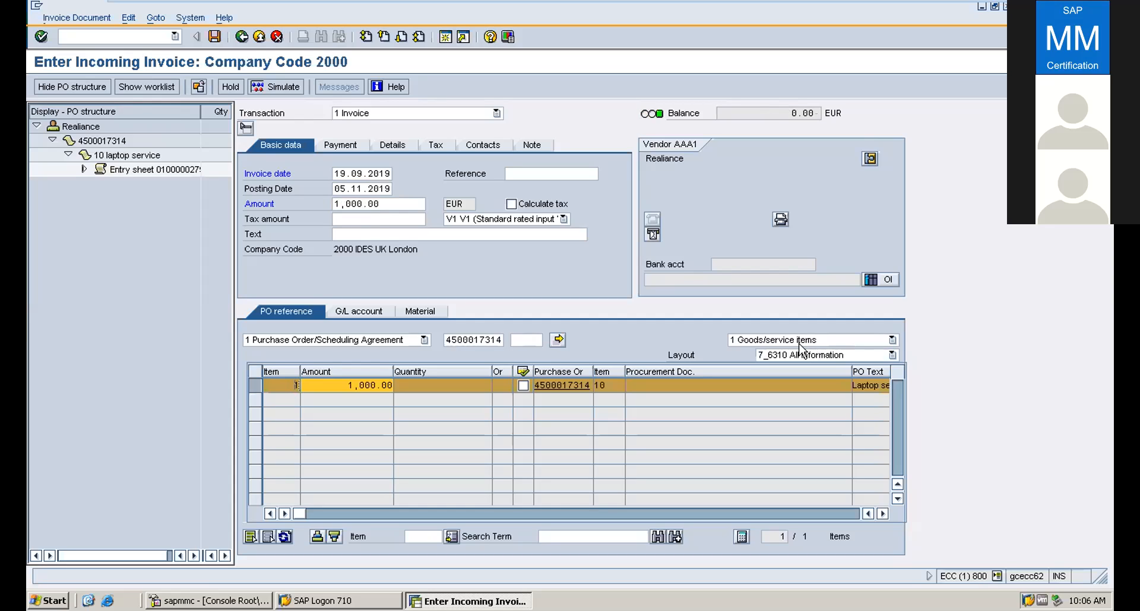
pyautogui.moveTo(704, 117)
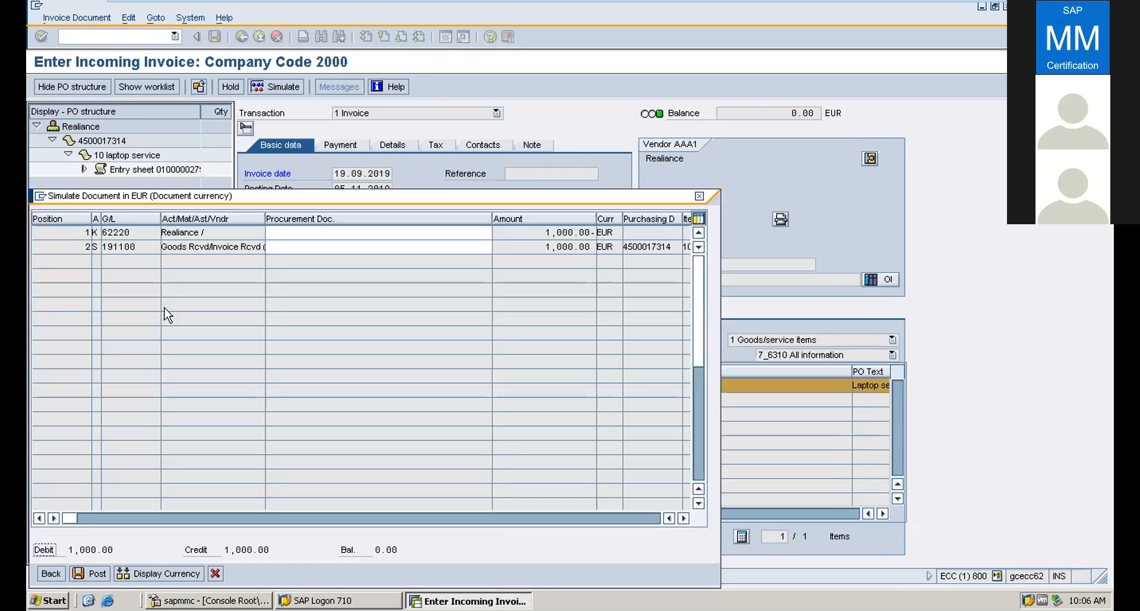
pyautogui.moveTo(123, 541)
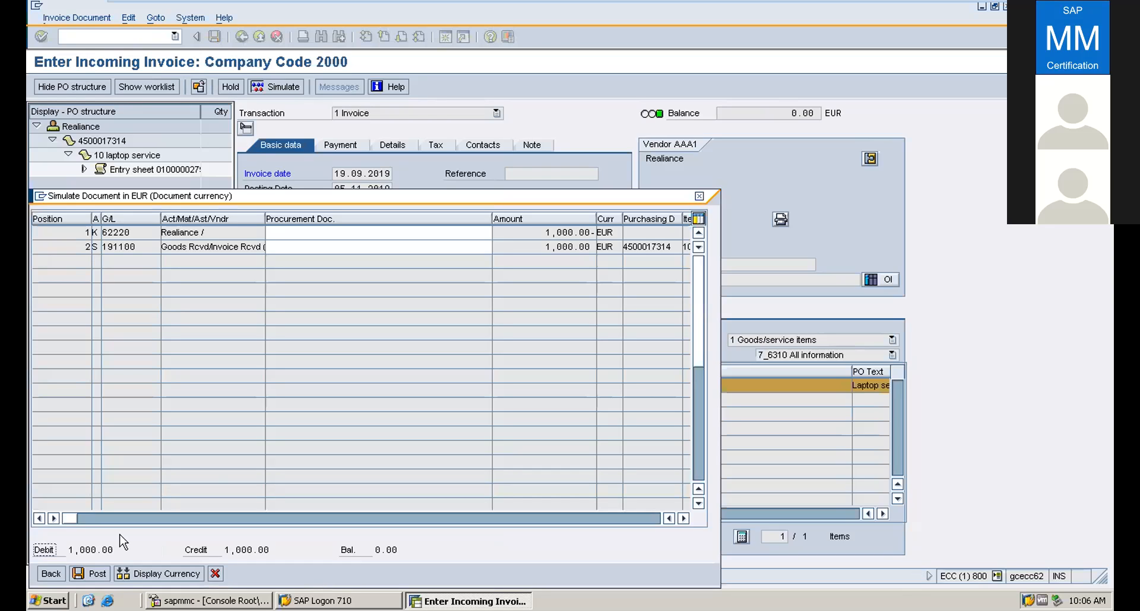